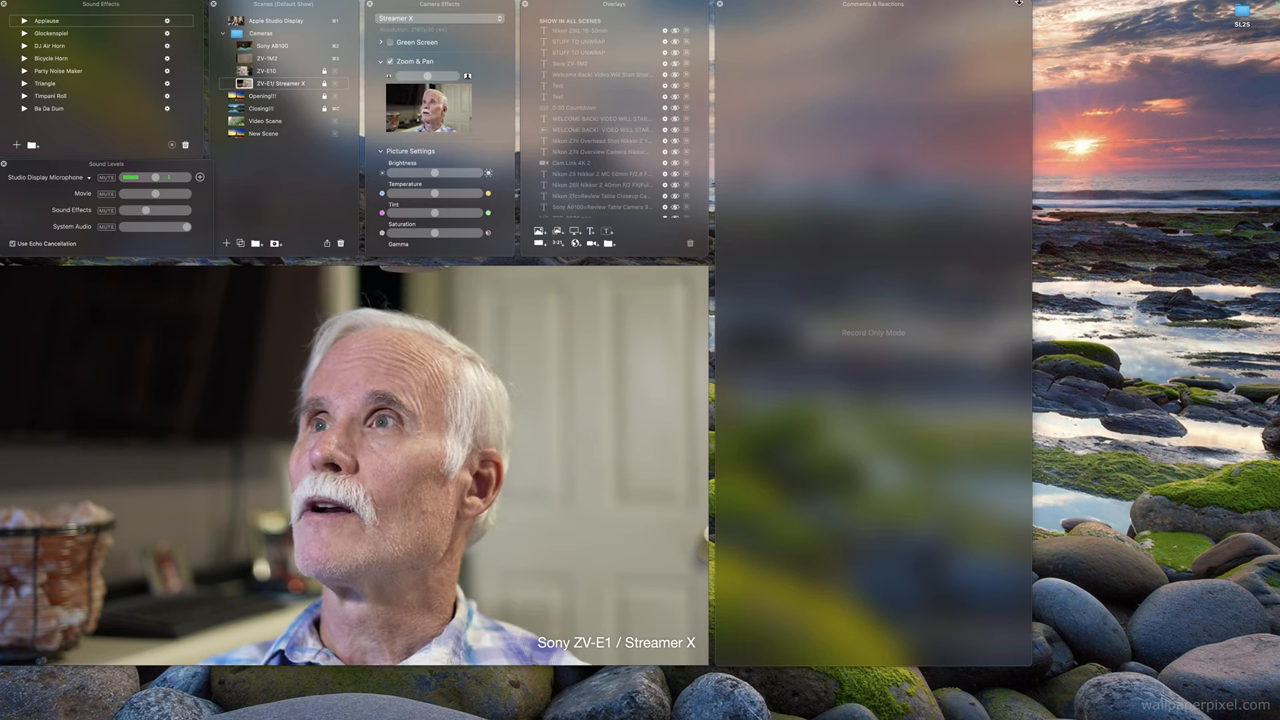
Set the Mac's system sound input to Streamer X Main in sound settings
{"action": "left_click", "coordinate": [1077, 5]}
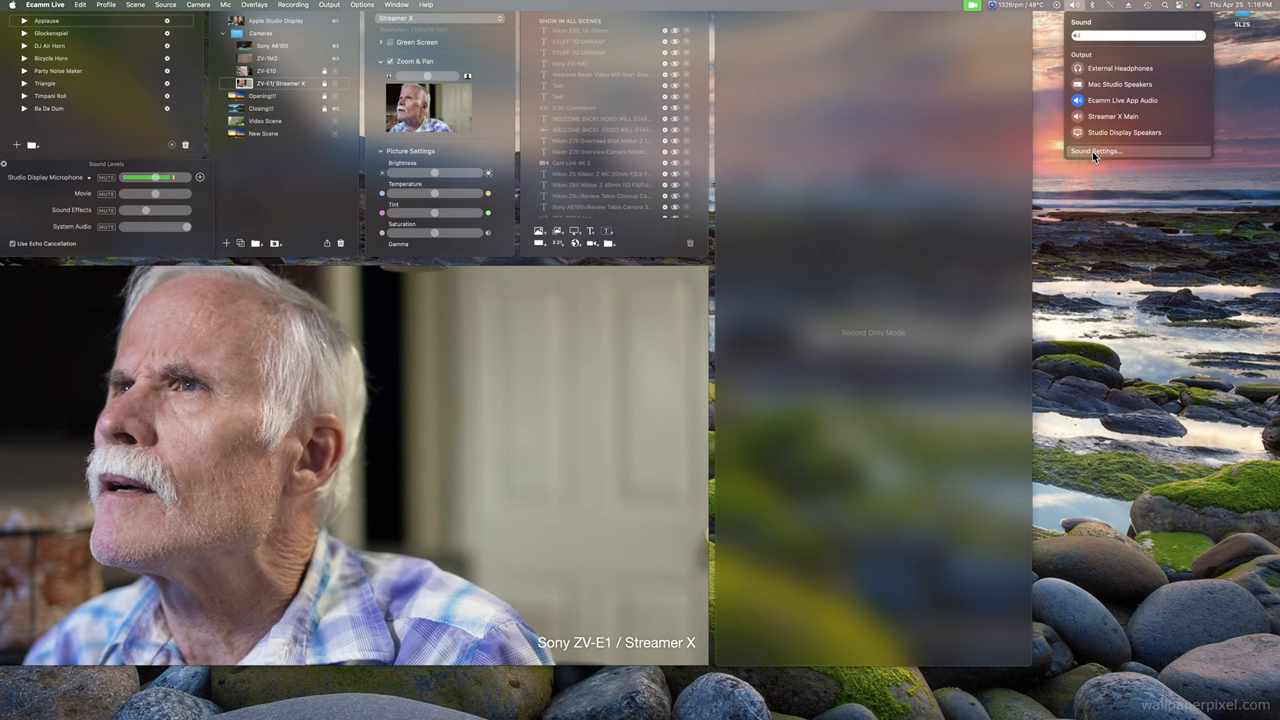
{"action": "left_click", "coordinate": [1096, 151]}
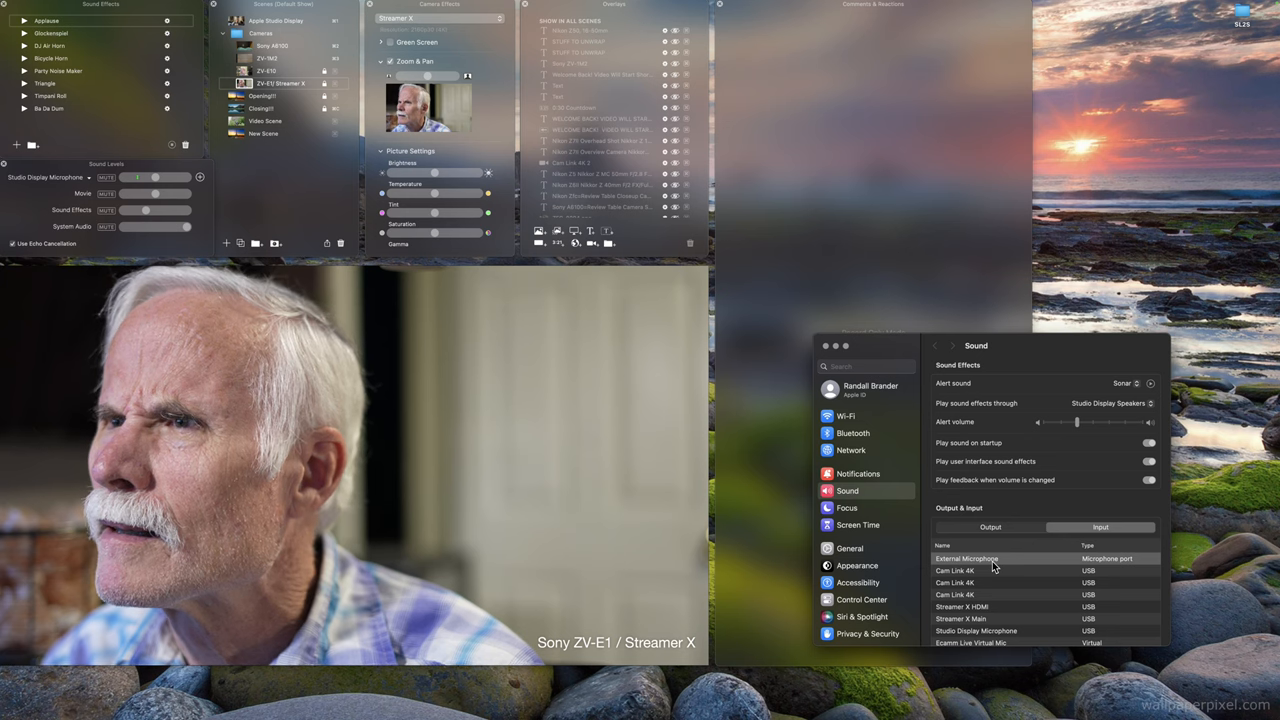
{"action": "left_click_drag", "start_coordinate": [153, 177], "coordinate": [155, 177]}
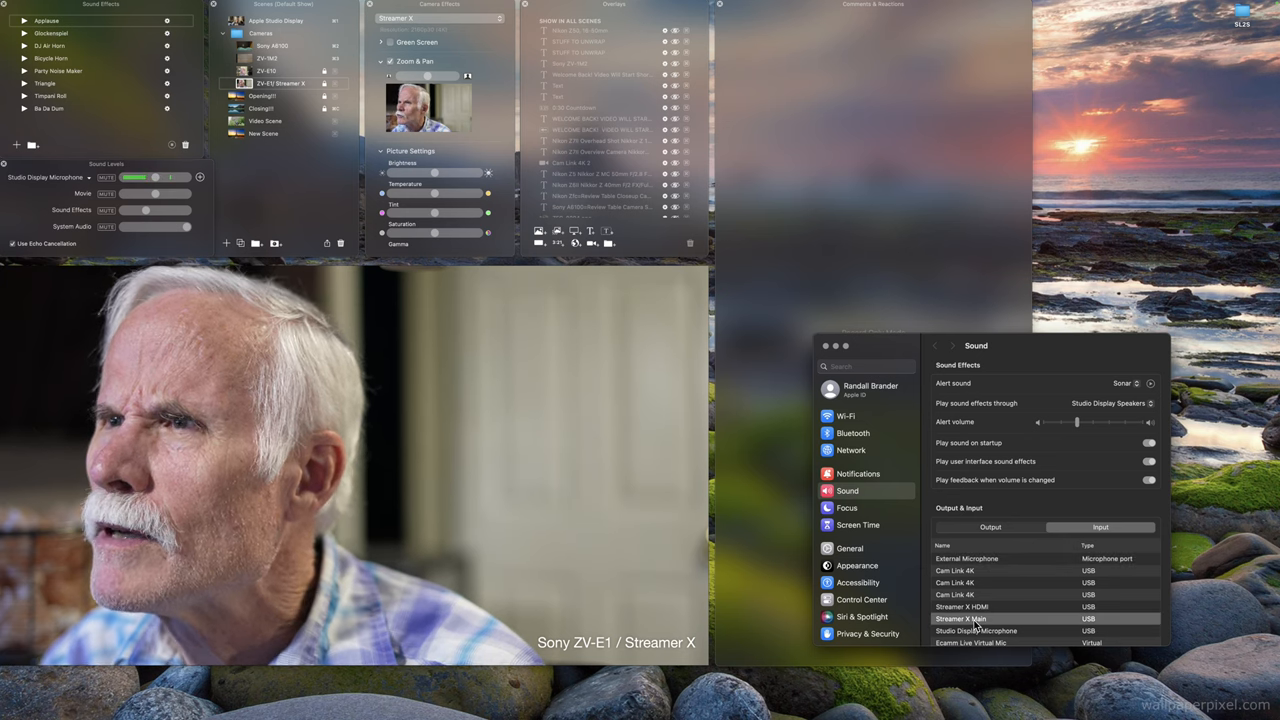
{"action": "left_click", "coordinate": [966, 558]}
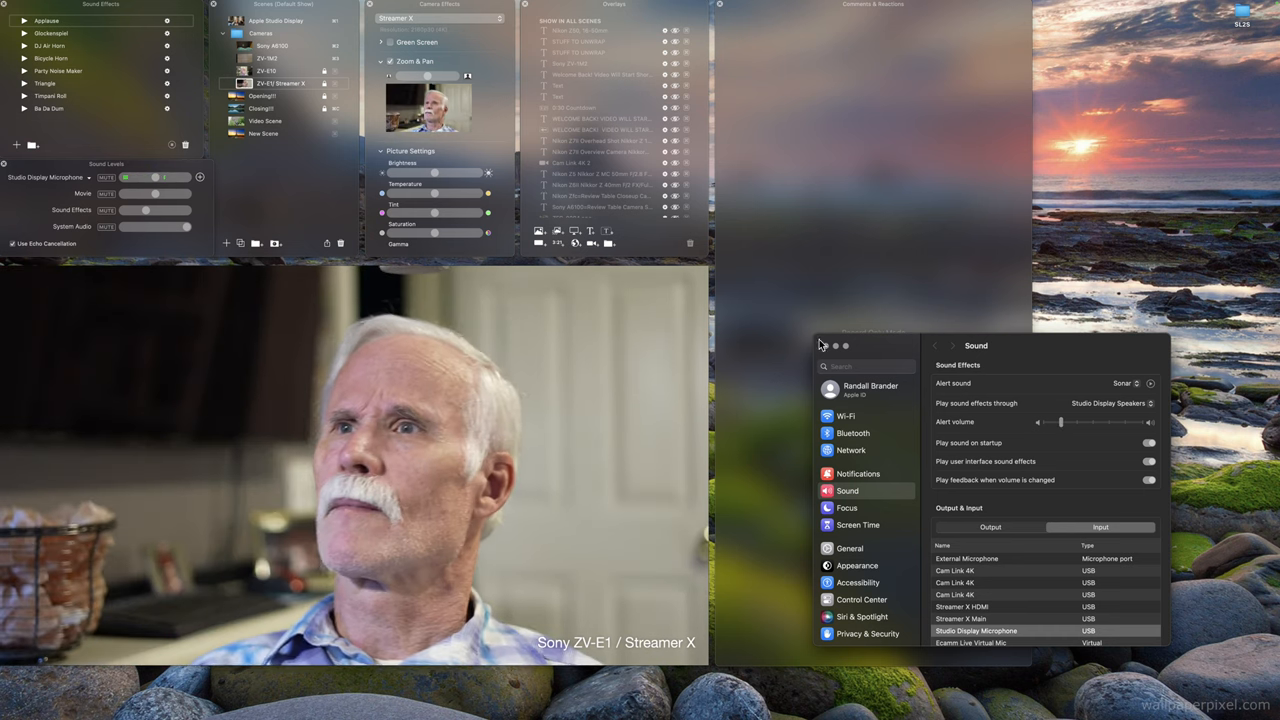
{"action": "left_click", "coordinate": [822, 346]}
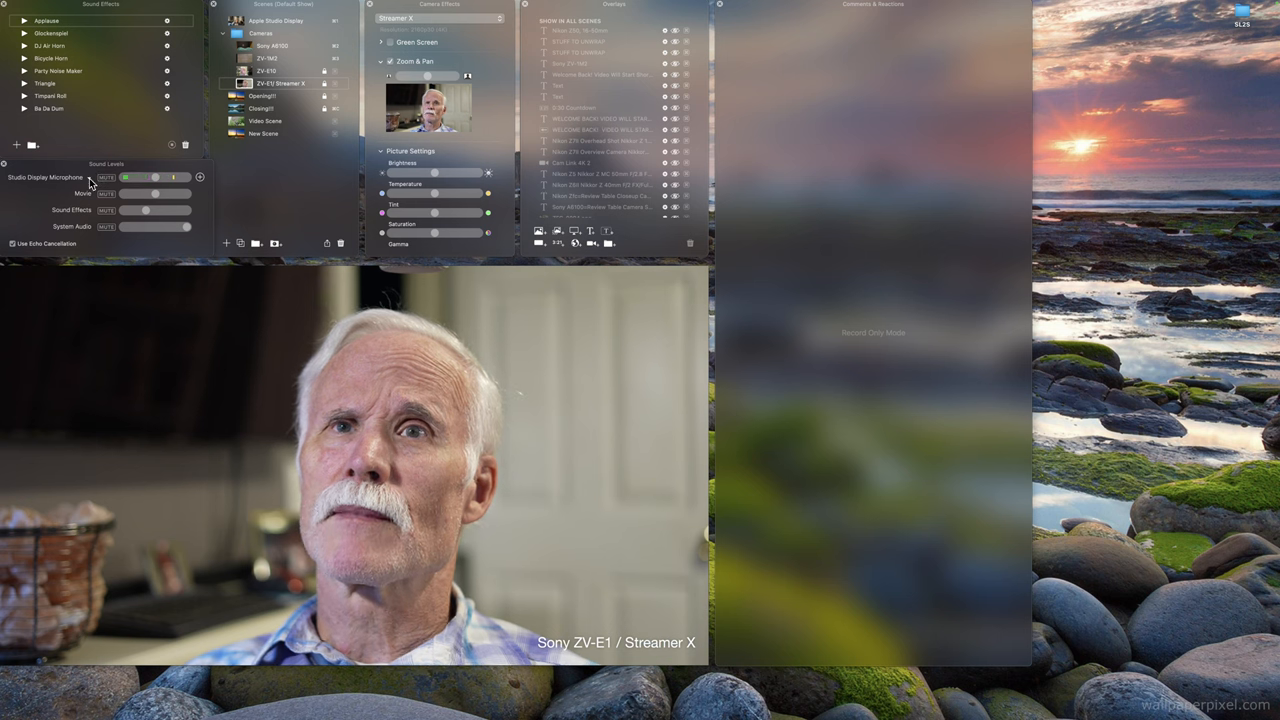
Switch Ecamm Live's microphone input to Streamer X Main, then to External Microphone
{"action": "left_click", "coordinate": [45, 177]}
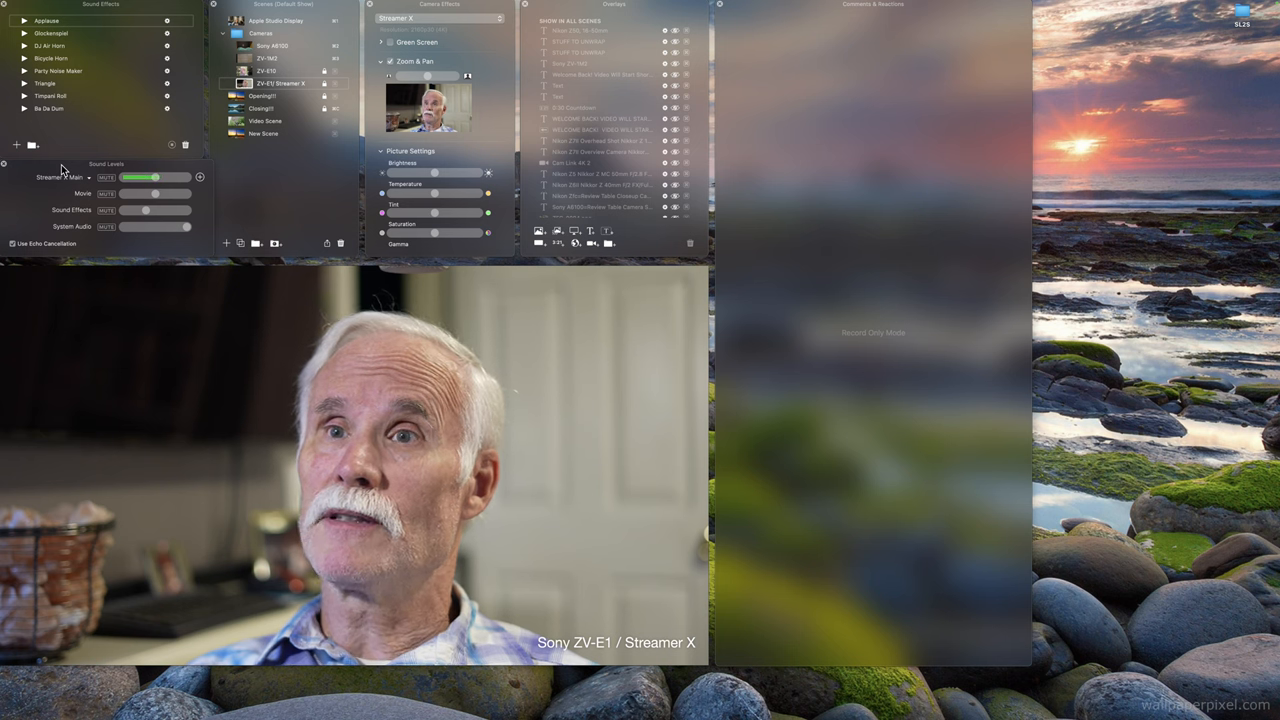
{"action": "left_click_drag", "start_coordinate": [155, 177], "coordinate": [128, 177]}
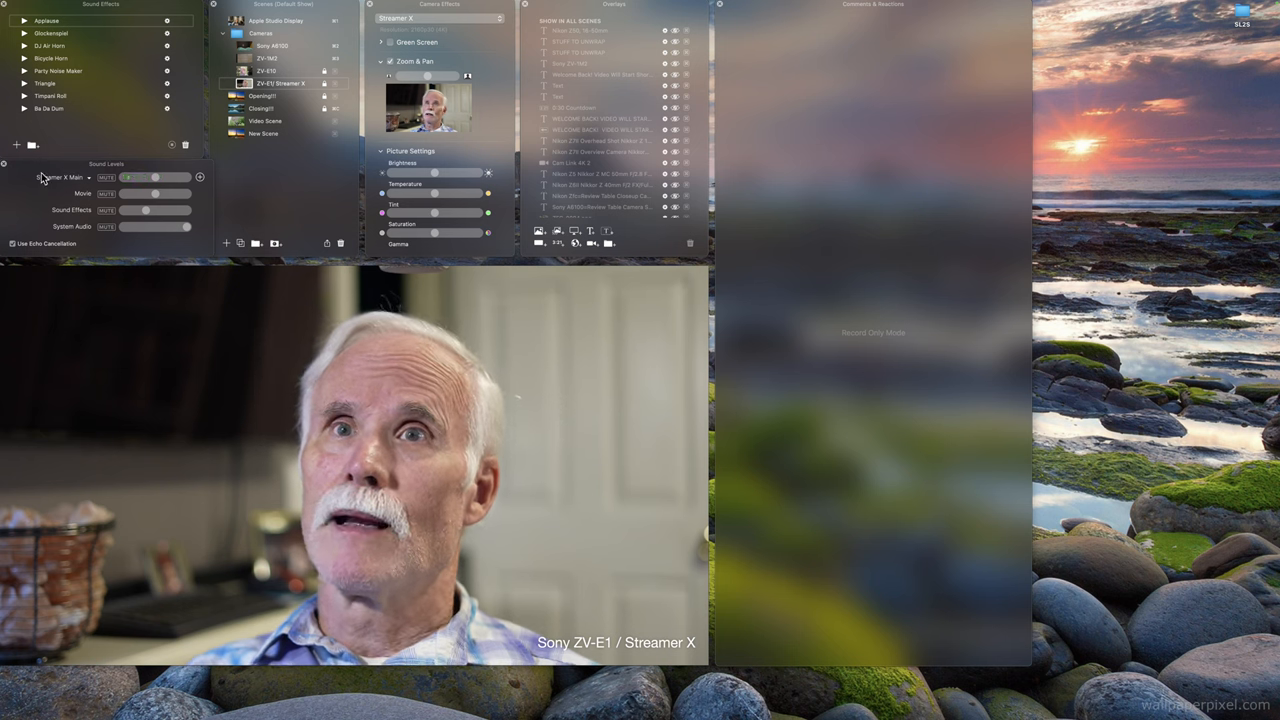
{"action": "left_click", "coordinate": [63, 177]}
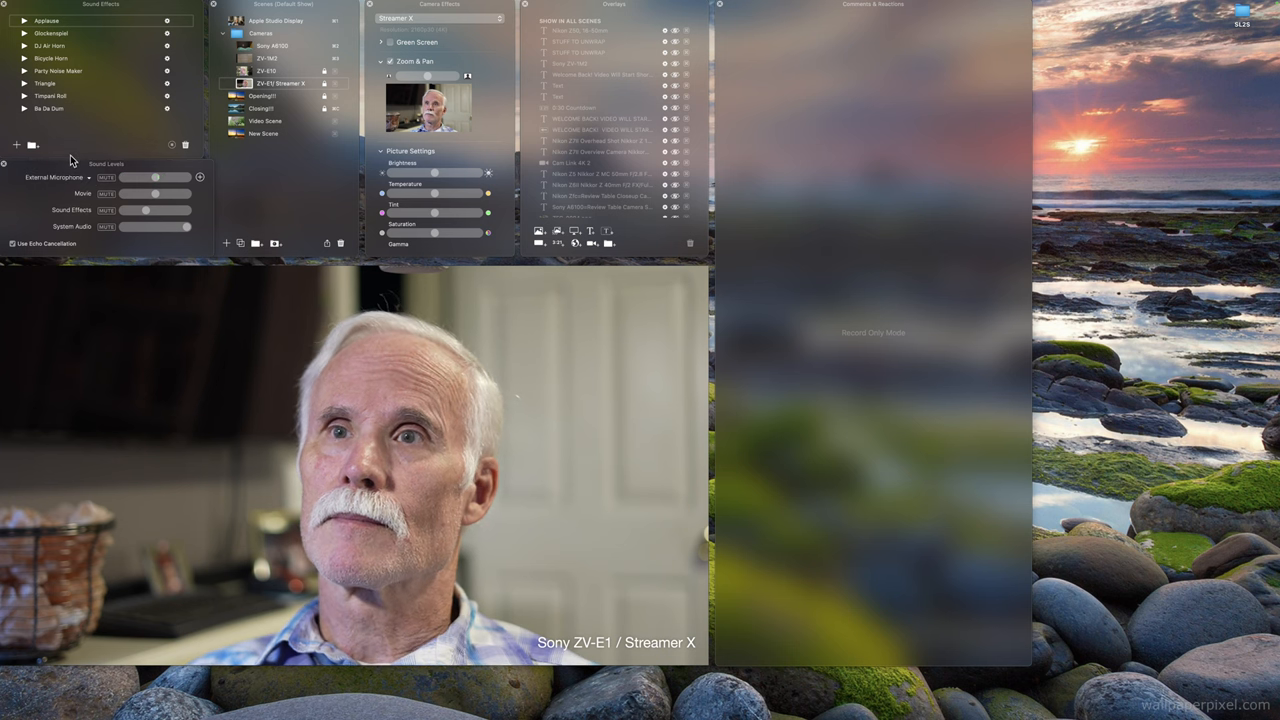
{"action": "left_click_drag", "start_coordinate": [130, 177], "coordinate": [155, 177]}
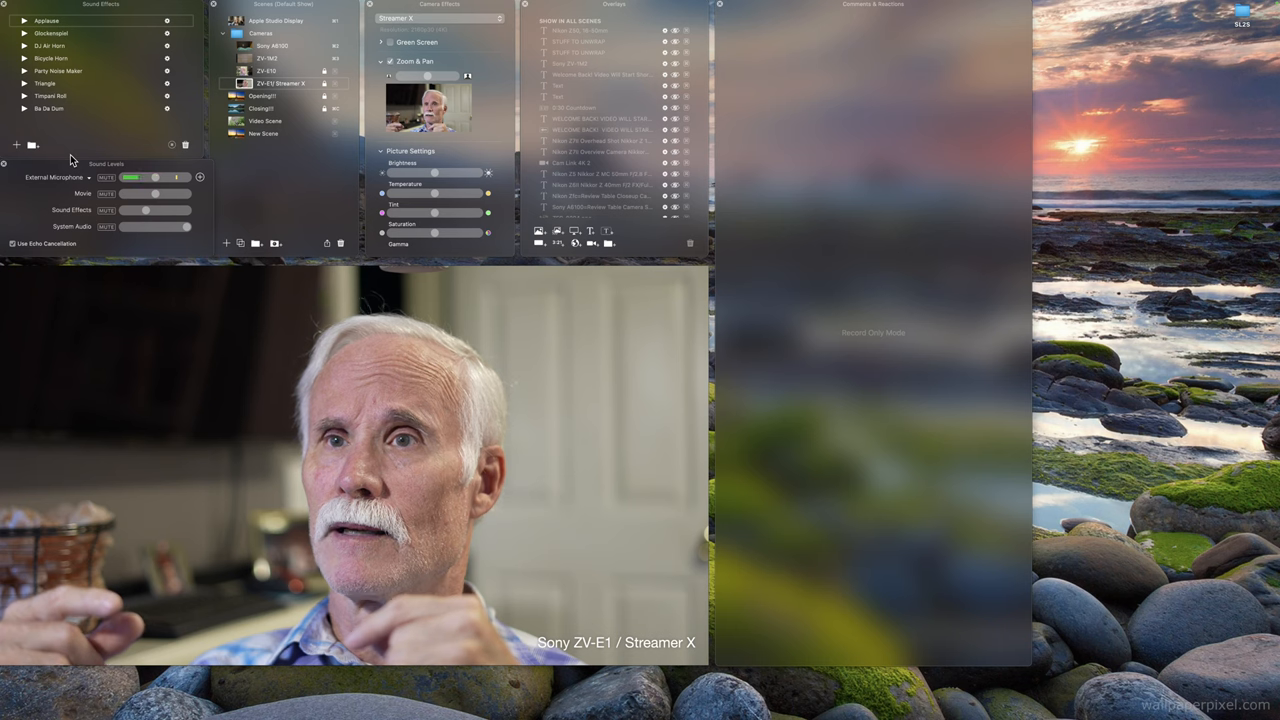
{"action": "left_click_drag", "start_coordinate": [130, 177], "coordinate": [155, 177]}
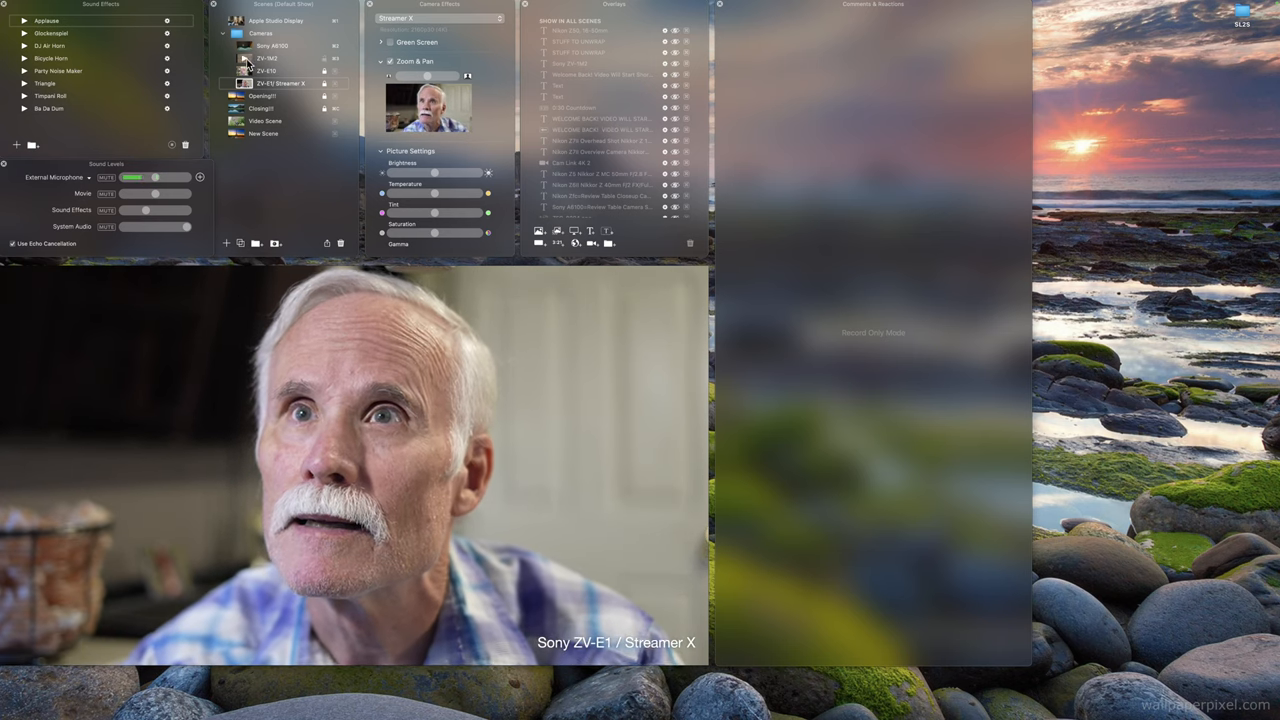
Select the ZV-E10 camera scene for a wide shot of the studio
{"action": "left_click", "coordinate": [267, 71]}
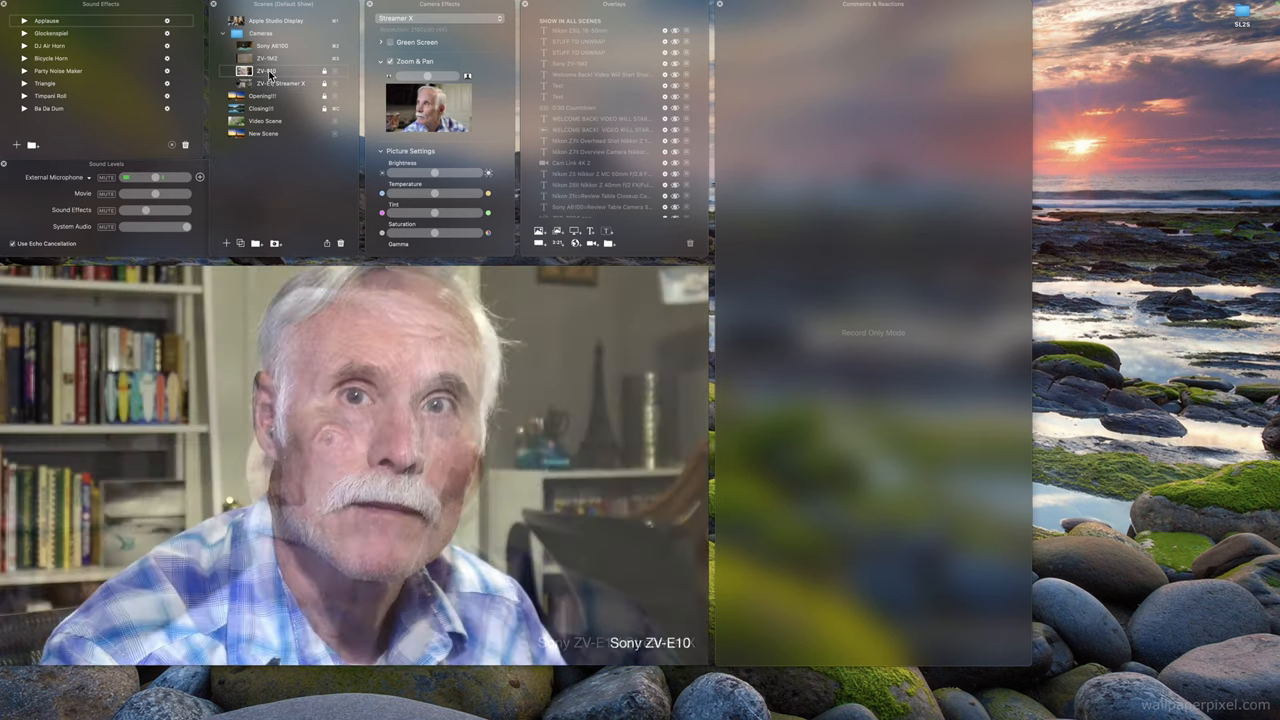
{"action": "left_click", "coordinate": [272, 46]}
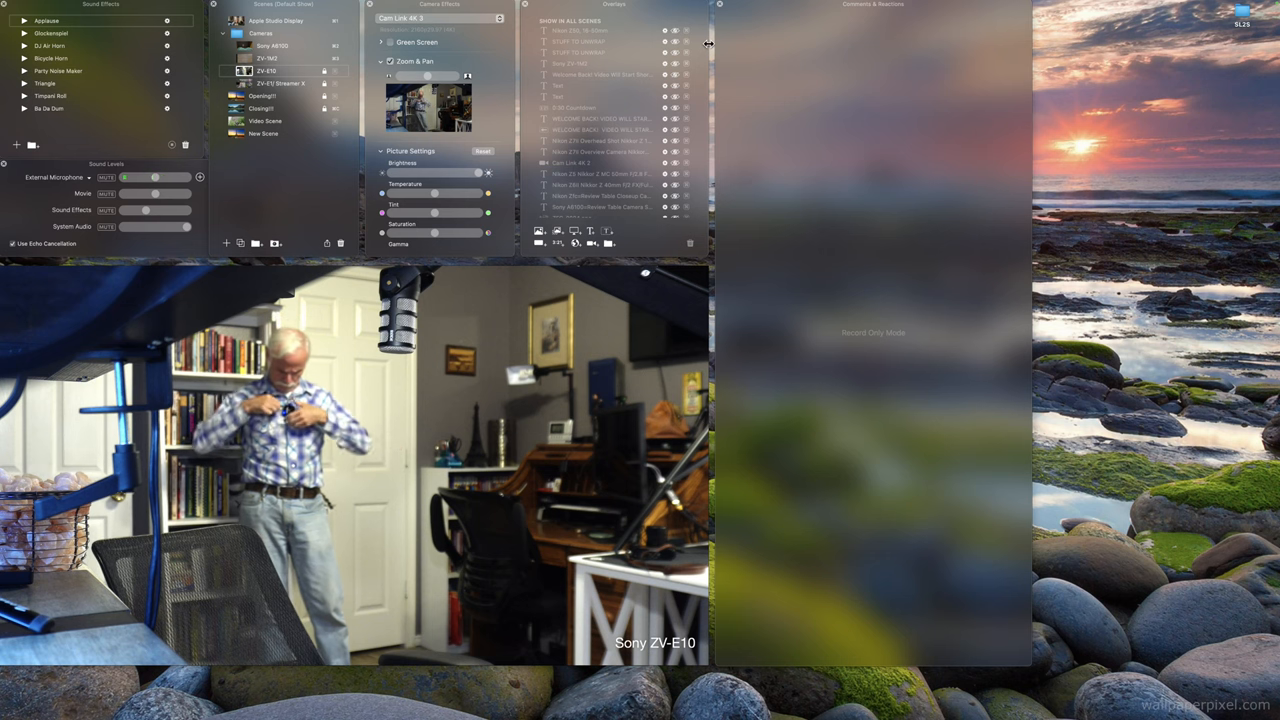
Keep External Microphone selected as the Sound Levels input
{"action": "left_click_drag", "start_coordinate": [150, 177], "coordinate": [157, 177]}
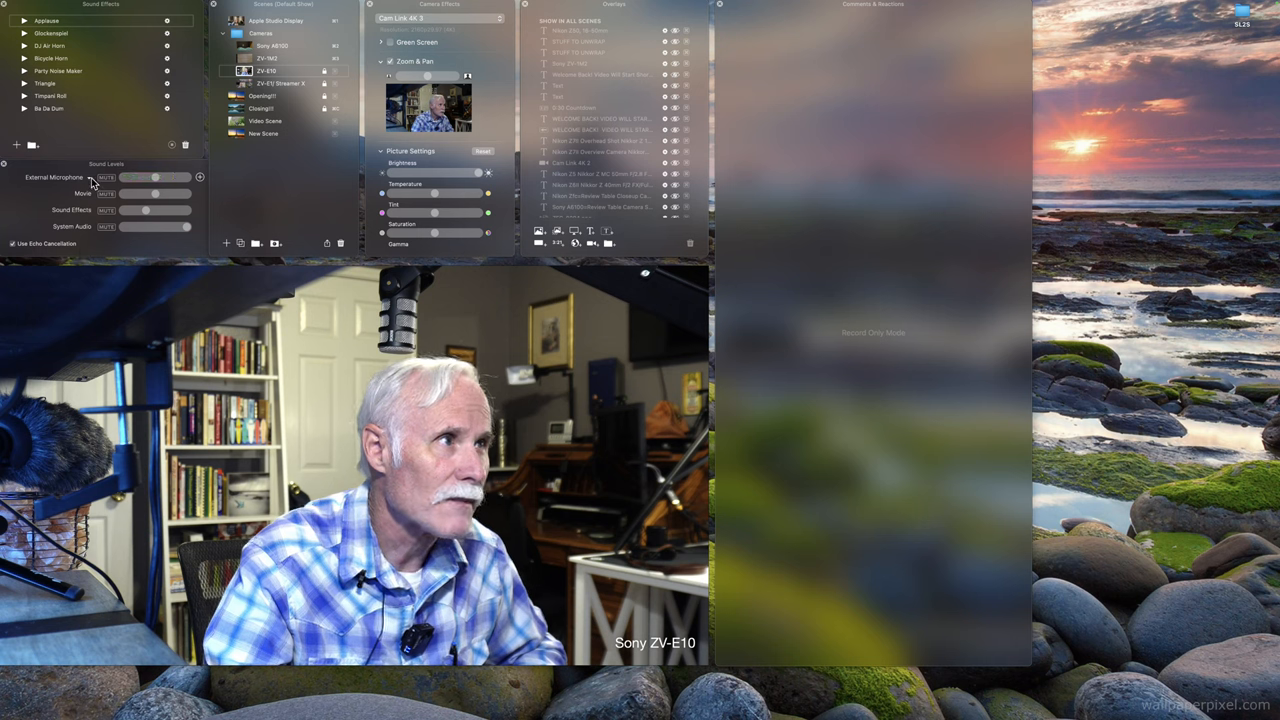
{"action": "left_click", "coordinate": [55, 177]}
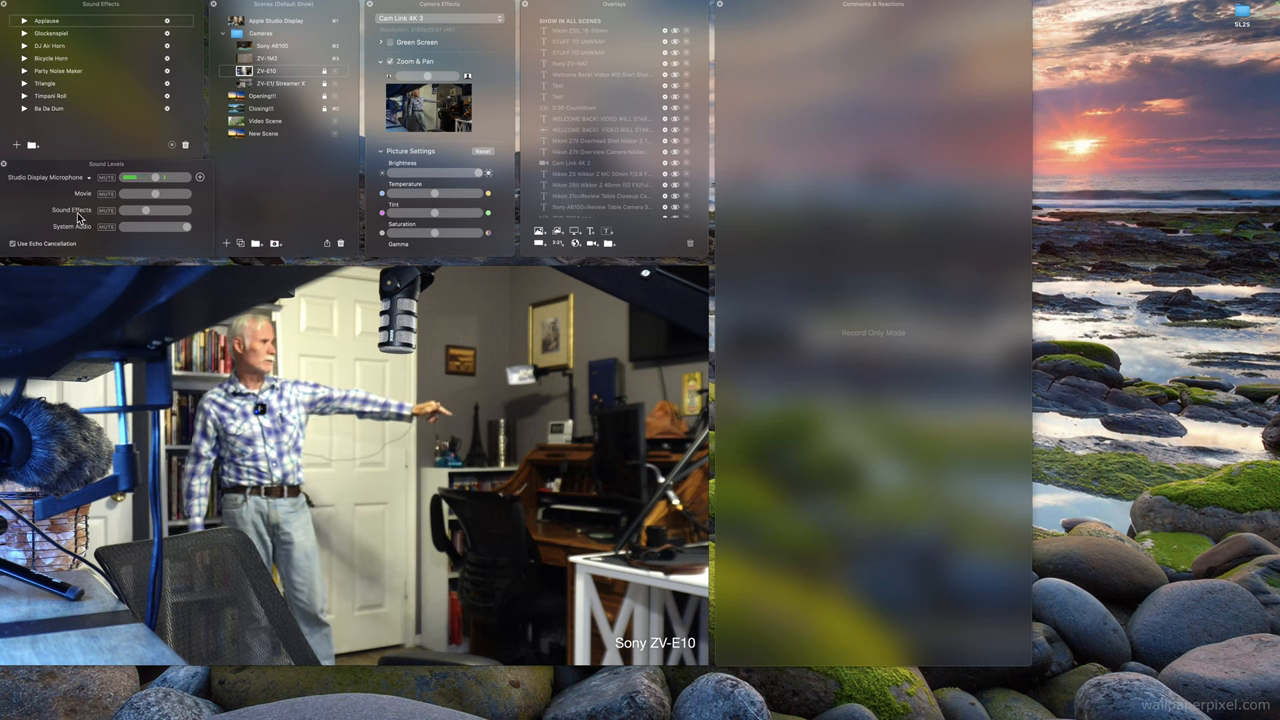
{"action": "left_click_drag", "start_coordinate": [130, 177], "coordinate": [155, 177]}
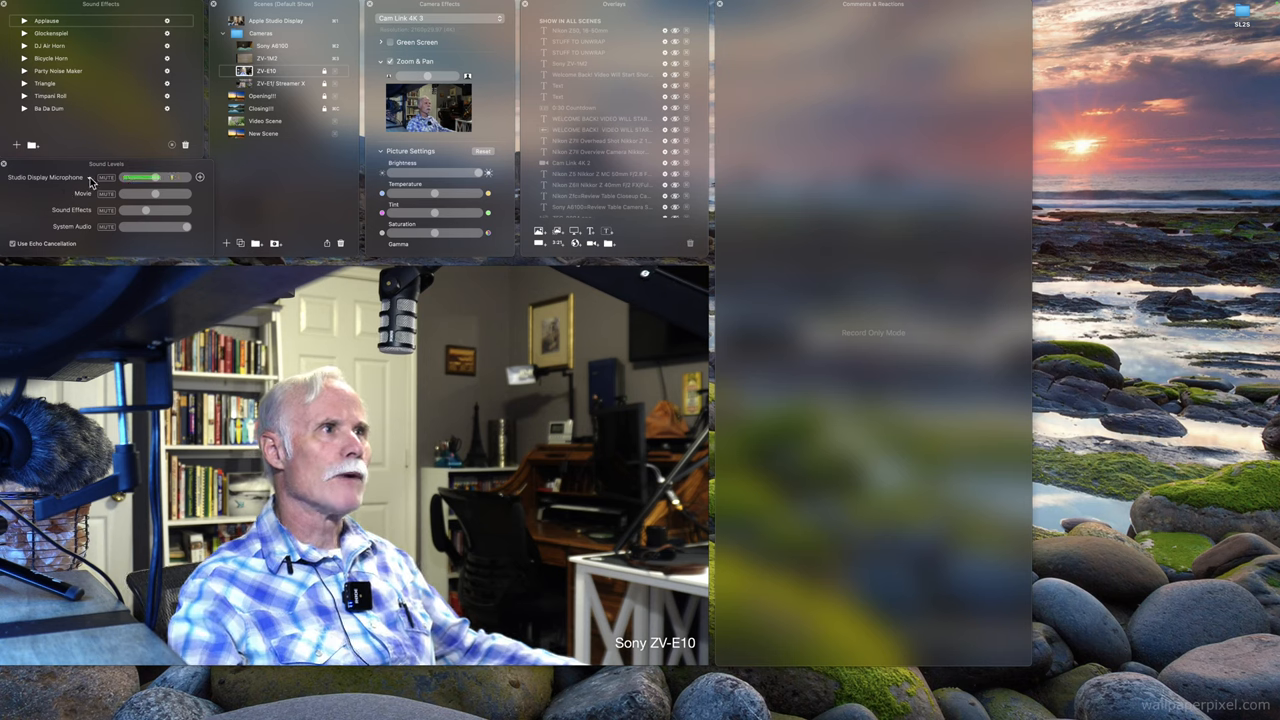
Choose Streamer X Main as the Sound Levels microphone input
{"action": "left_click", "coordinate": [45, 177]}
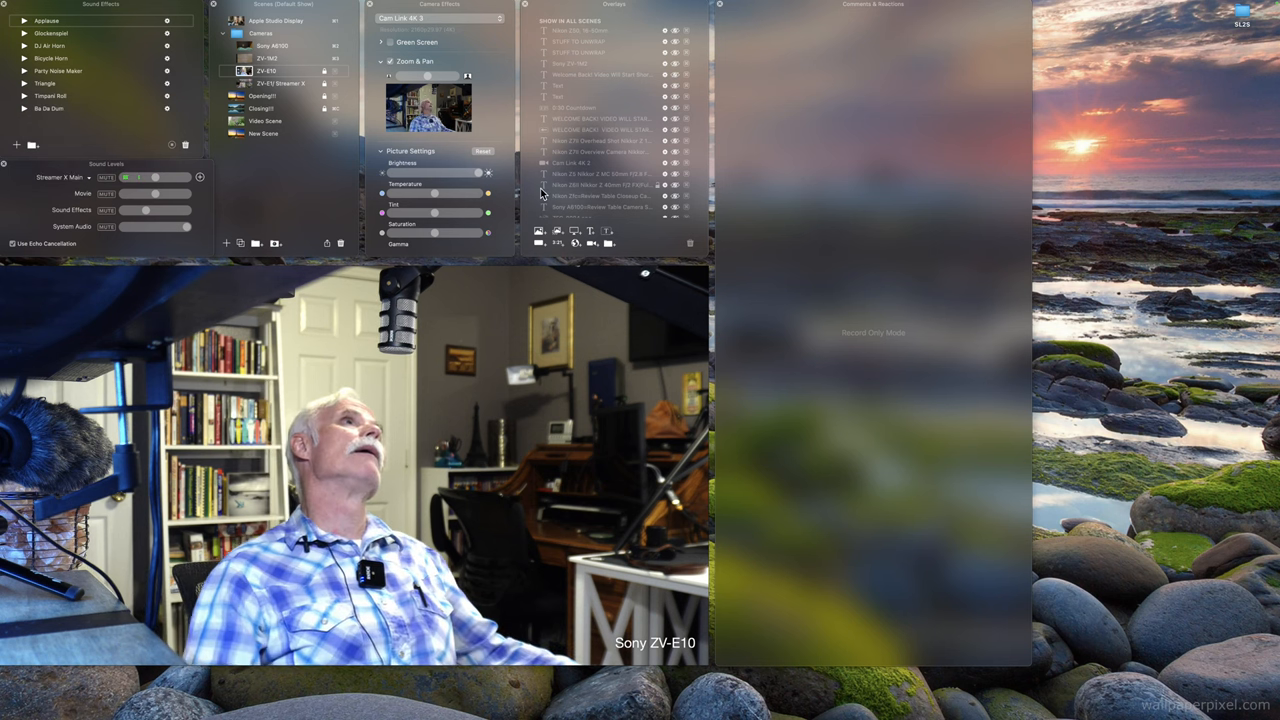
{"action": "left_click_drag", "start_coordinate": [127, 177], "coordinate": [155, 177]}
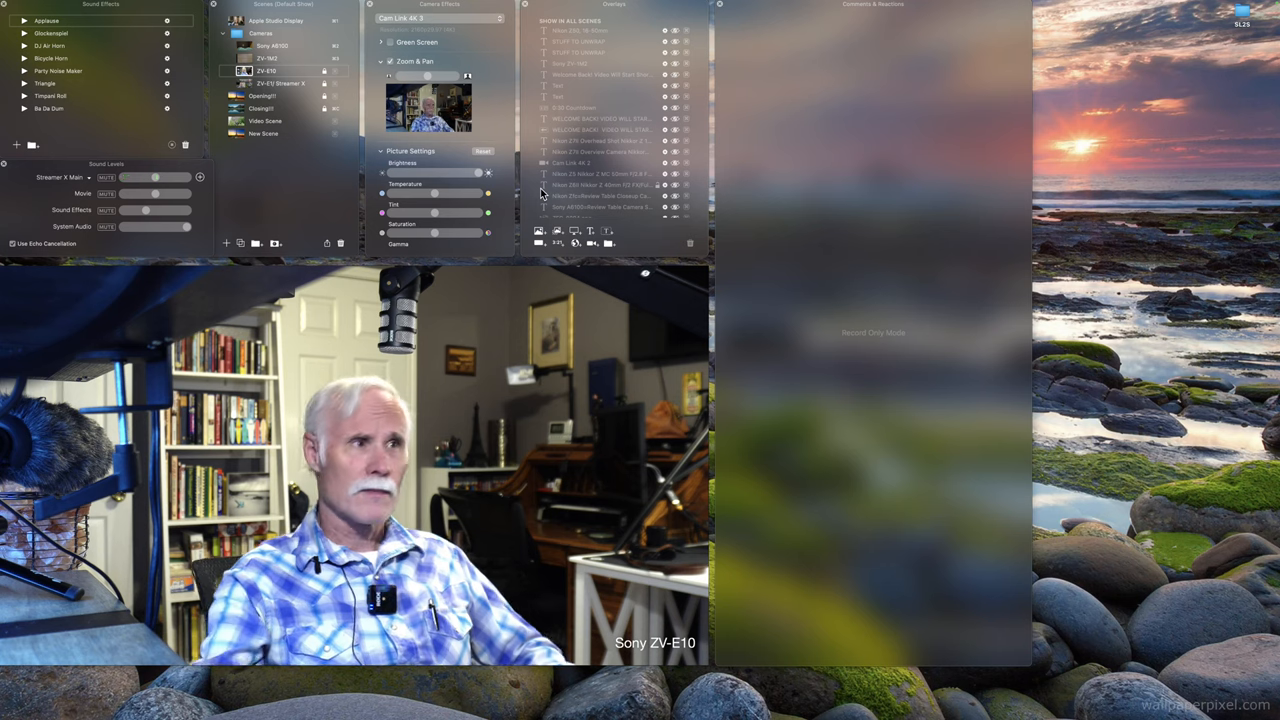
{"action": "left_click_drag", "start_coordinate": [155, 177], "coordinate": [170, 177]}
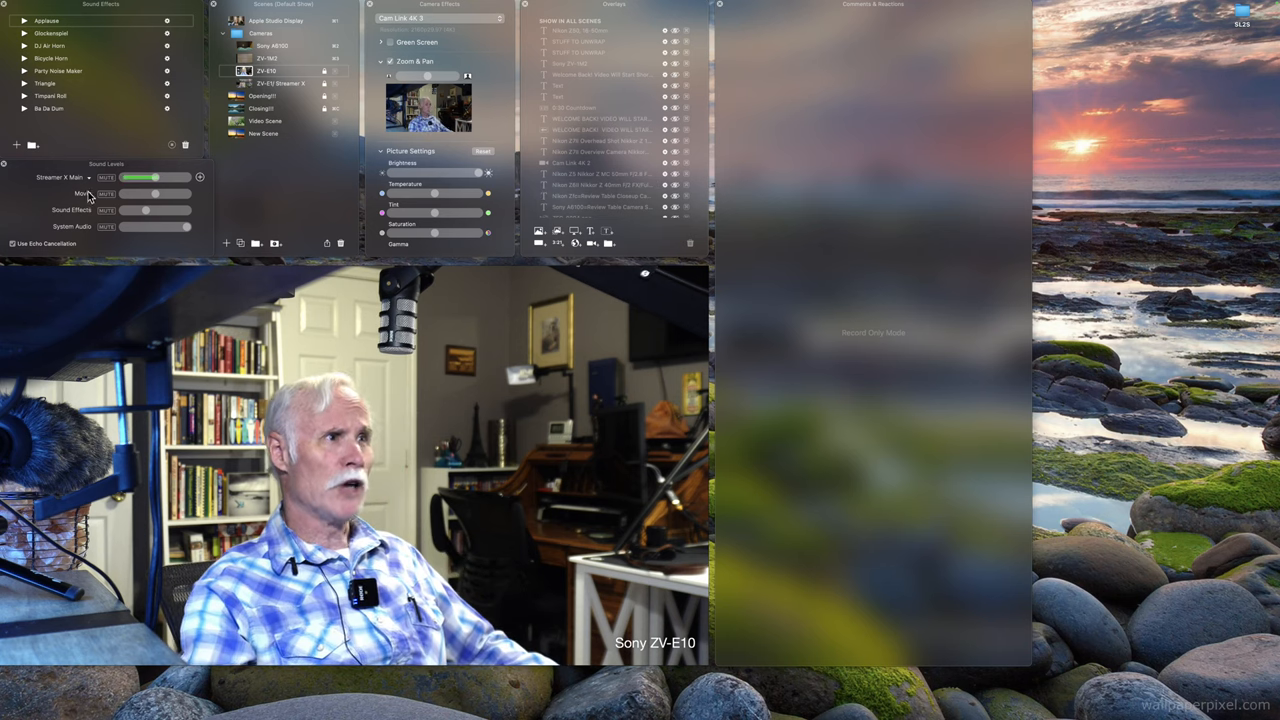
Select External Microphone from the audio input sources list
{"action": "left_click", "coordinate": [65, 177]}
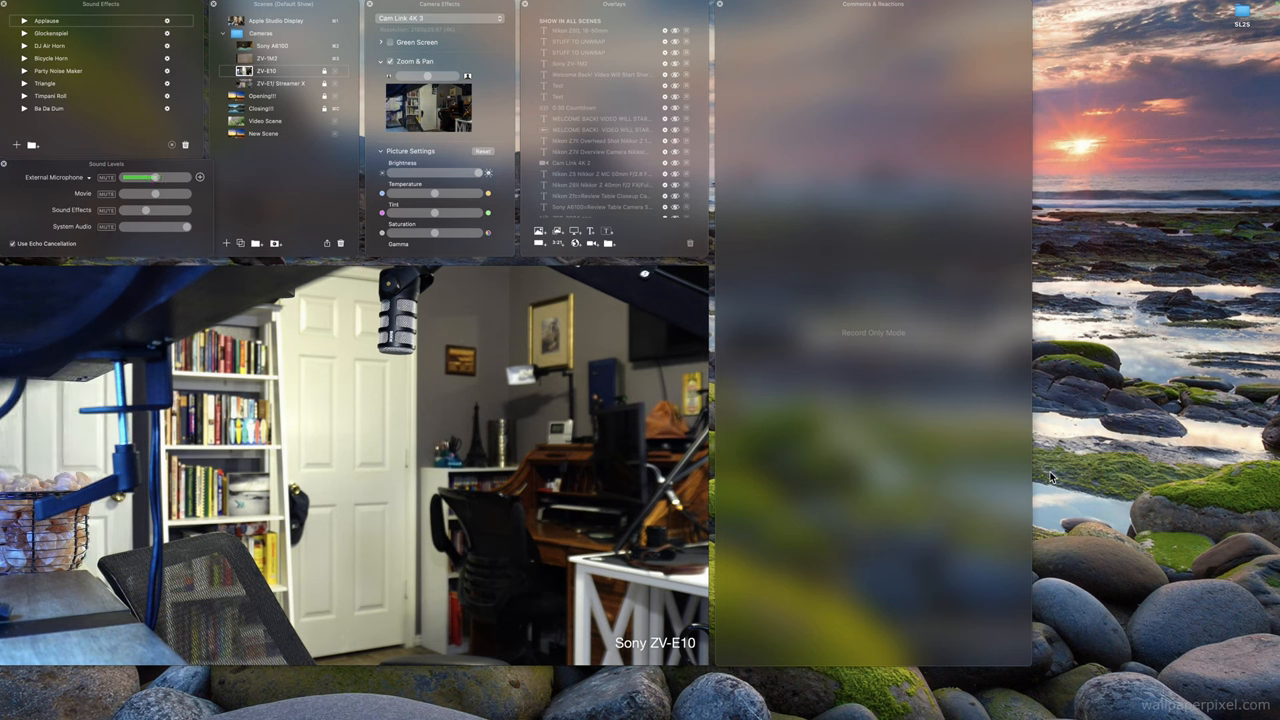
{"action": "left_click_drag", "start_coordinate": [168, 177], "coordinate": [140, 177]}
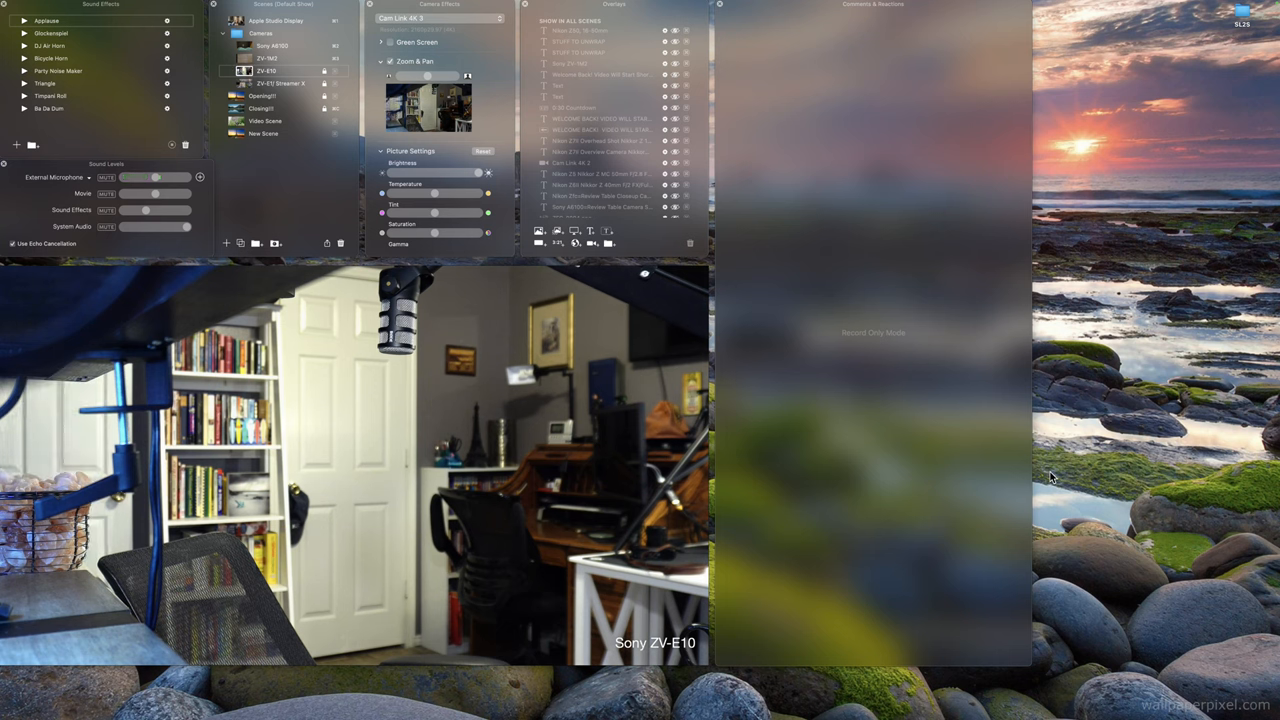
{"action": "left_click_drag", "start_coordinate": [155, 177], "coordinate": [150, 177]}
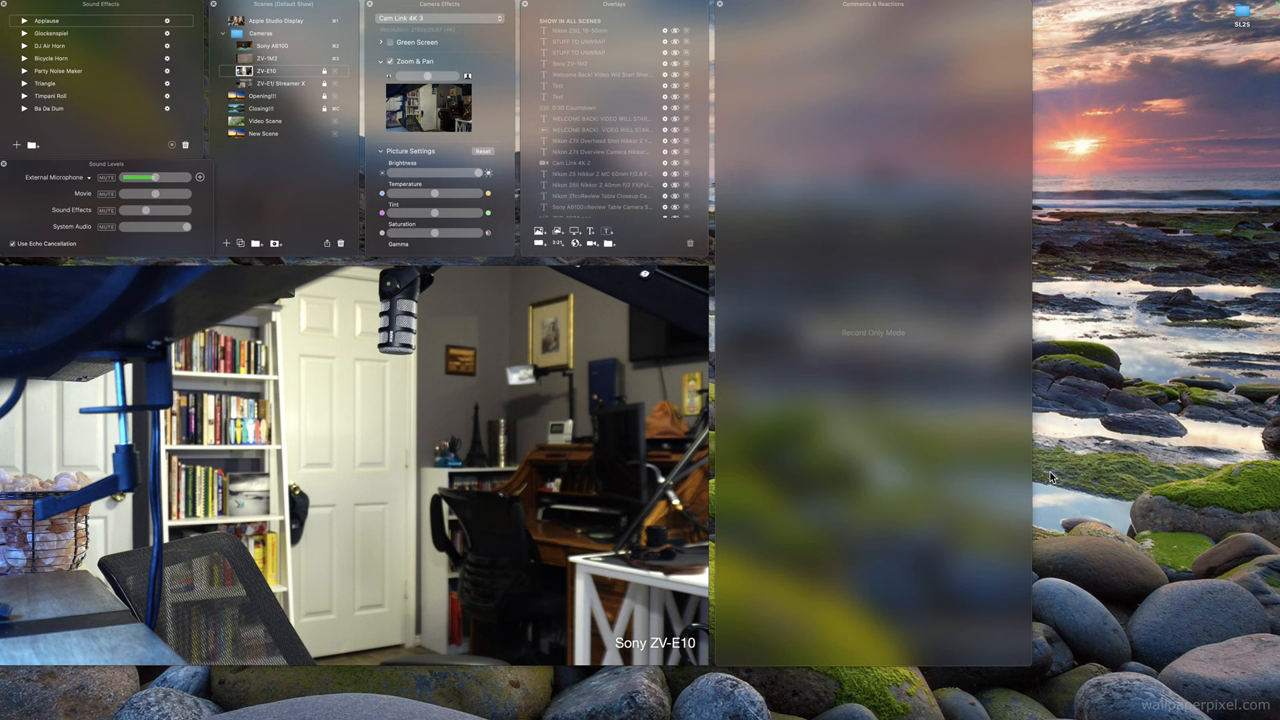
{"action": "left_click_drag", "start_coordinate": [150, 177], "coordinate": [128, 177]}
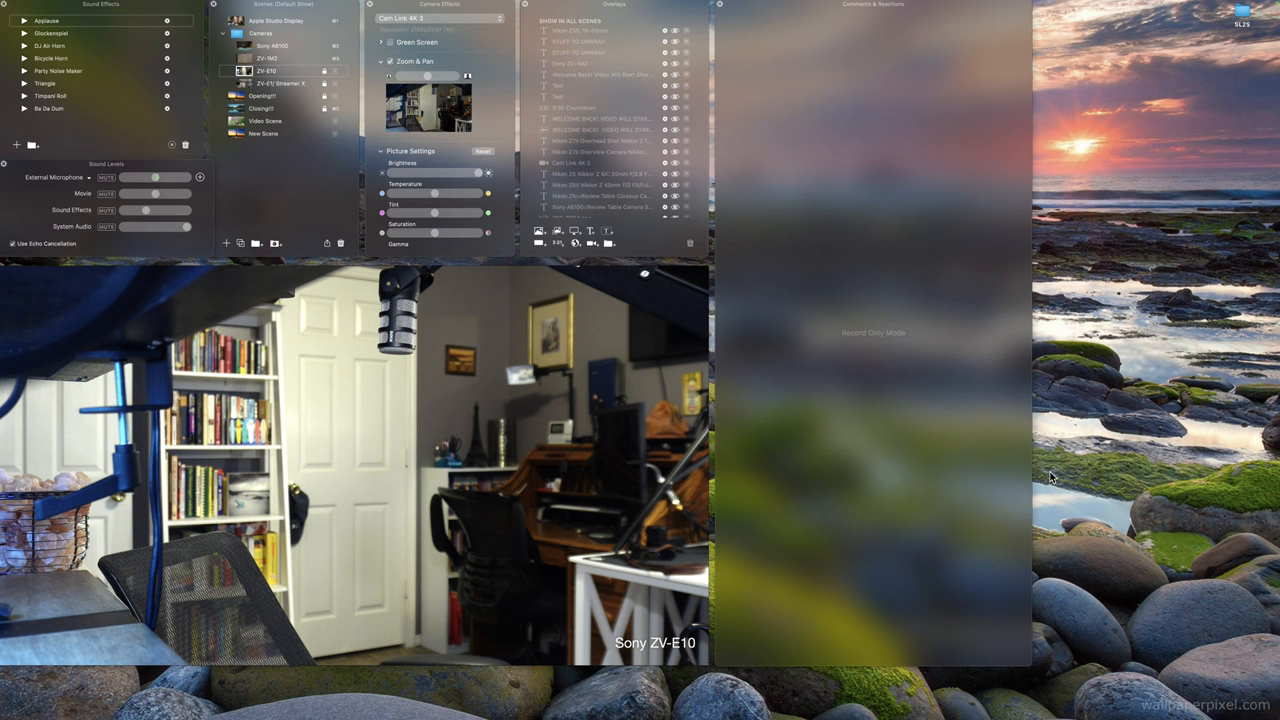
{"action": "left_click_drag", "start_coordinate": [128, 177], "coordinate": [160, 177]}
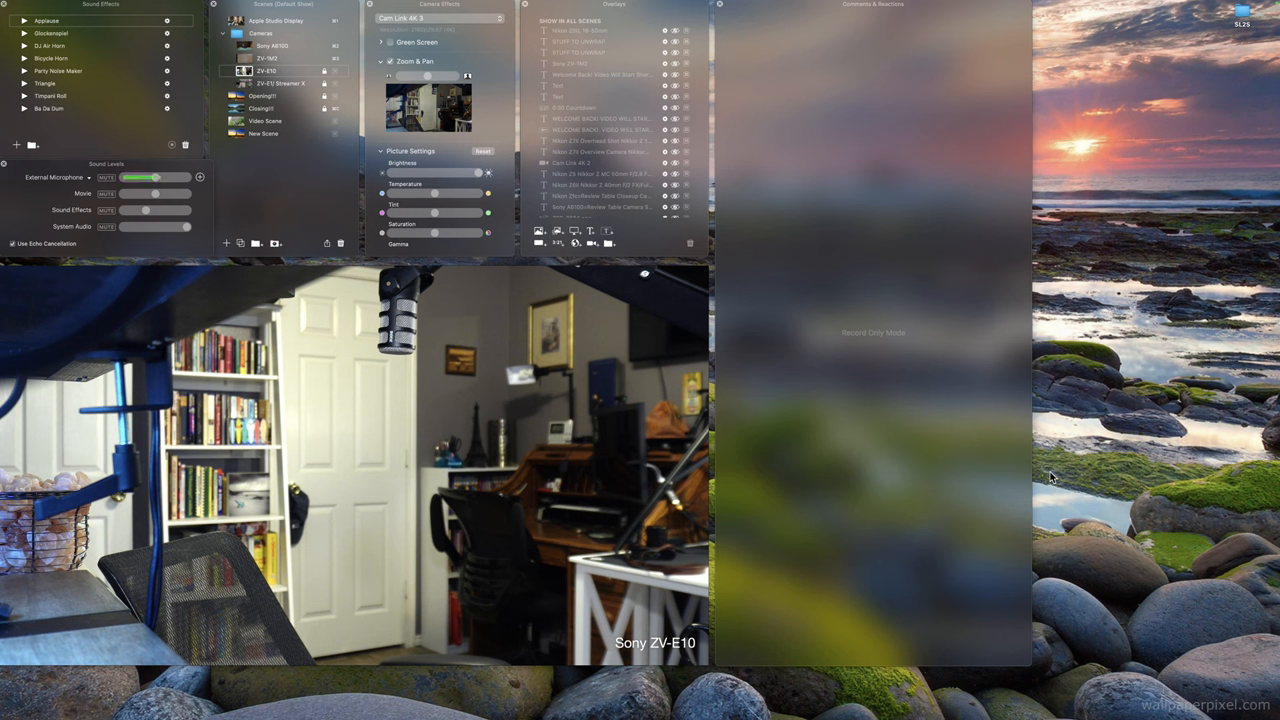
{"action": "left_click_drag", "start_coordinate": [155, 177], "coordinate": [165, 177]}
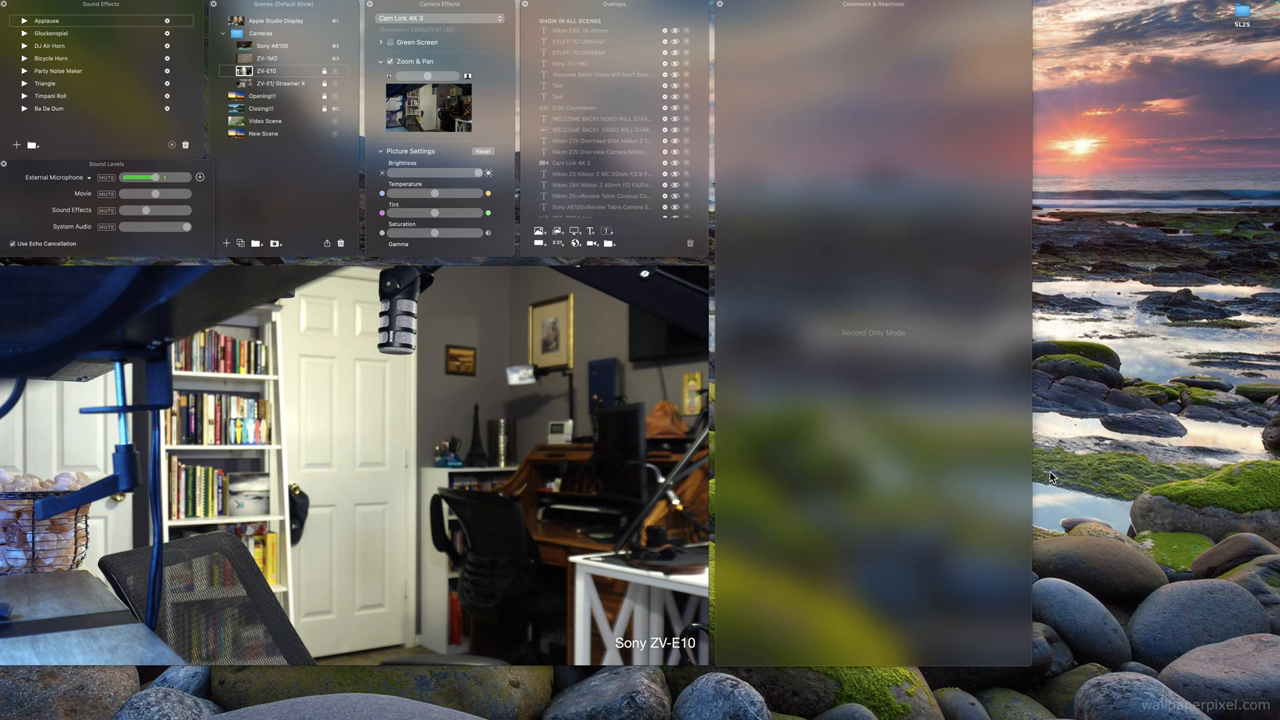
{"action": "left_click_drag", "start_coordinate": [165, 177], "coordinate": [127, 177]}
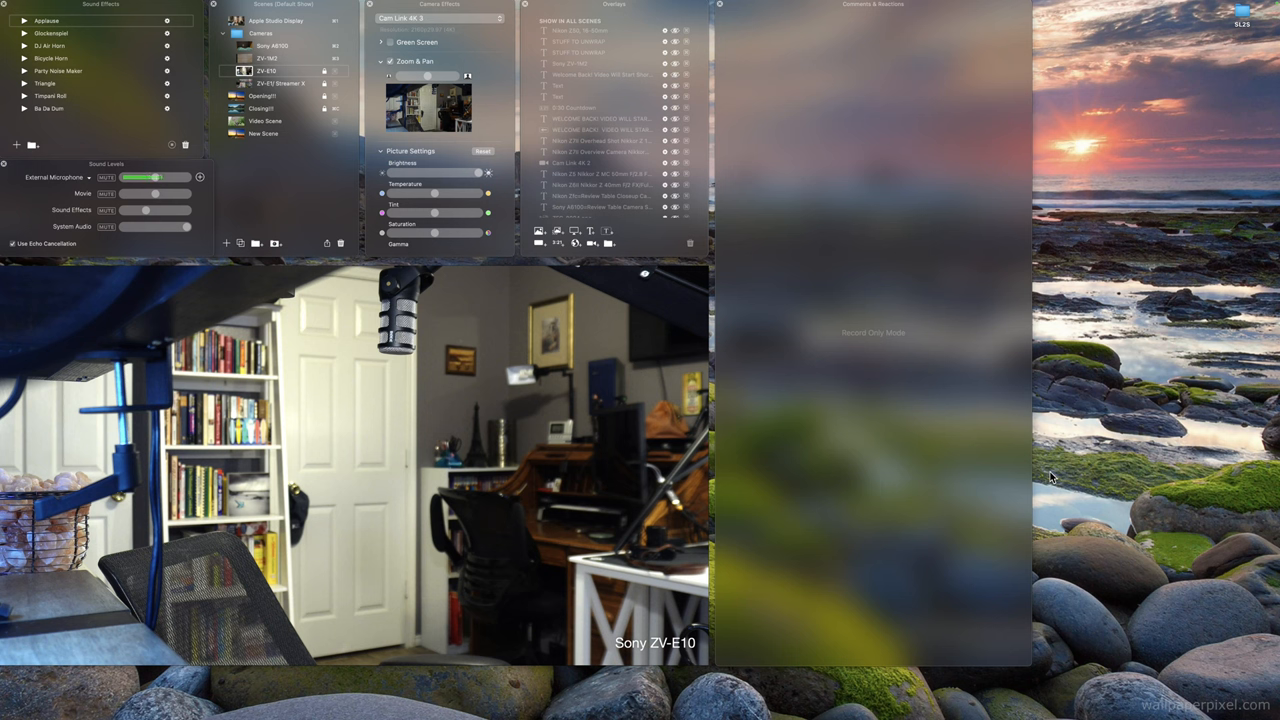
{"action": "left_click_drag", "start_coordinate": [145, 177], "coordinate": [125, 177]}
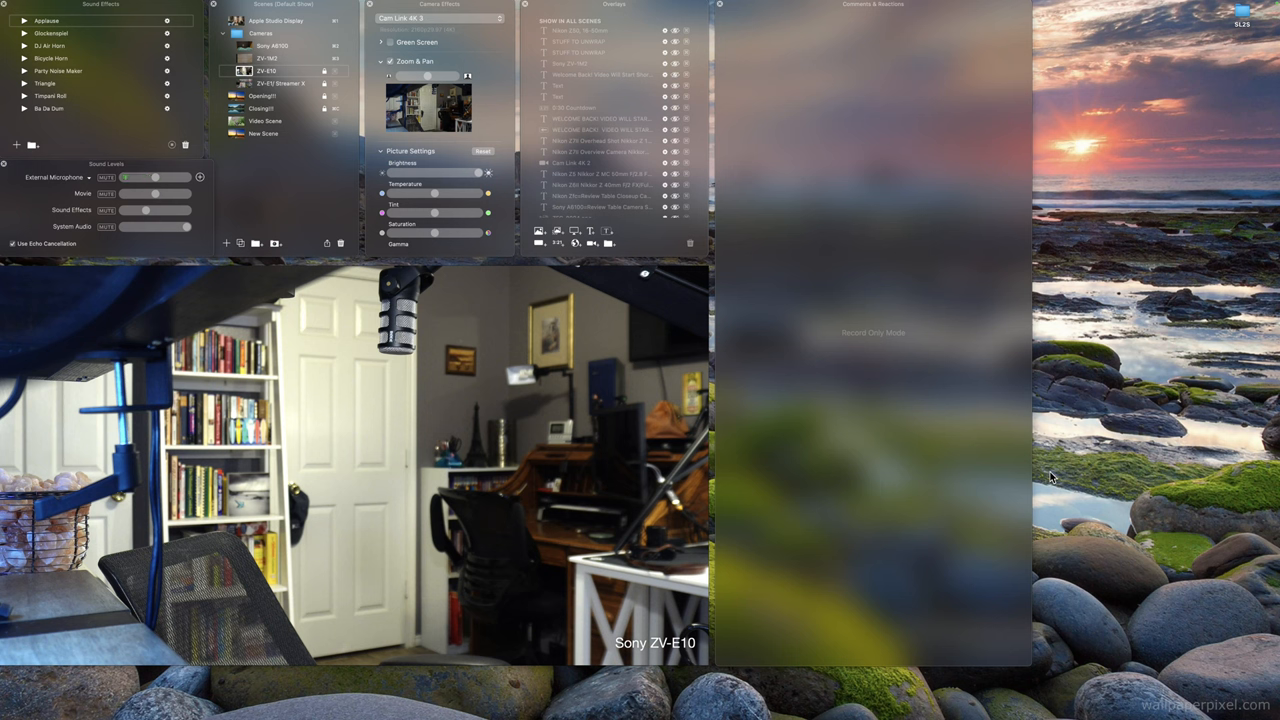
{"action": "left_click_drag", "start_coordinate": [127, 177], "coordinate": [170, 177]}
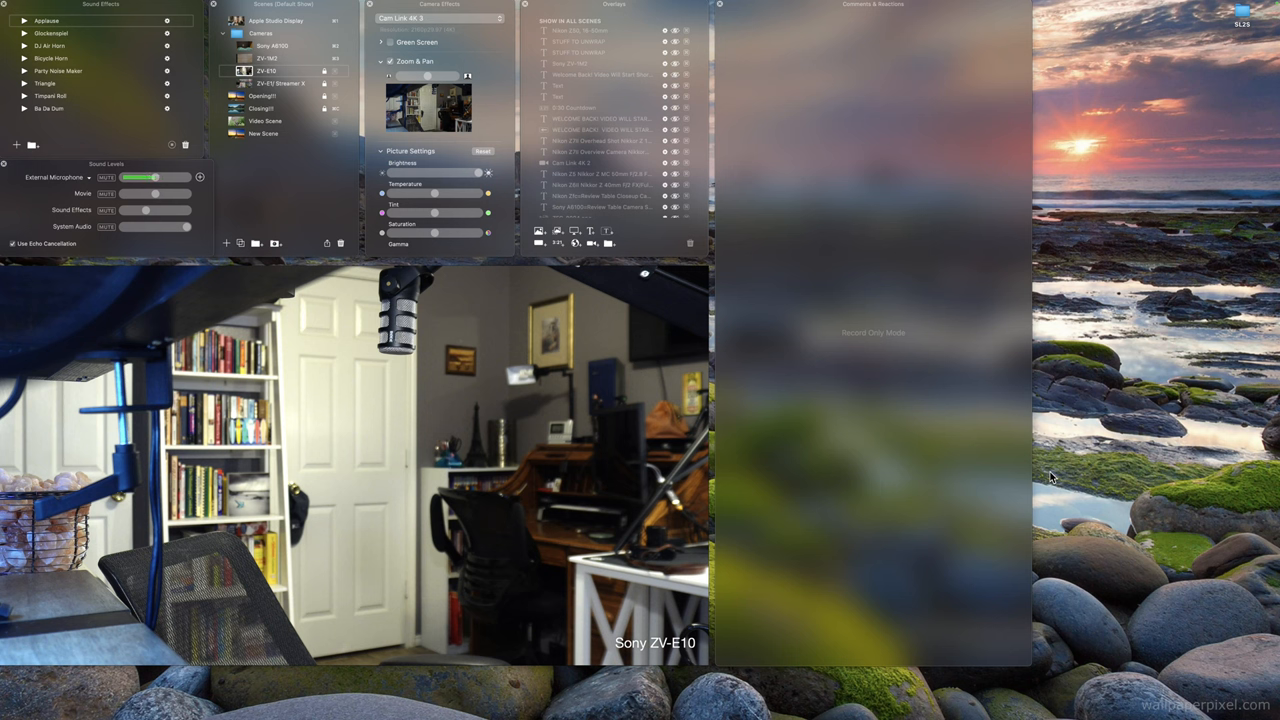
{"action": "left_click_drag", "start_coordinate": [150, 177], "coordinate": [130, 177]}
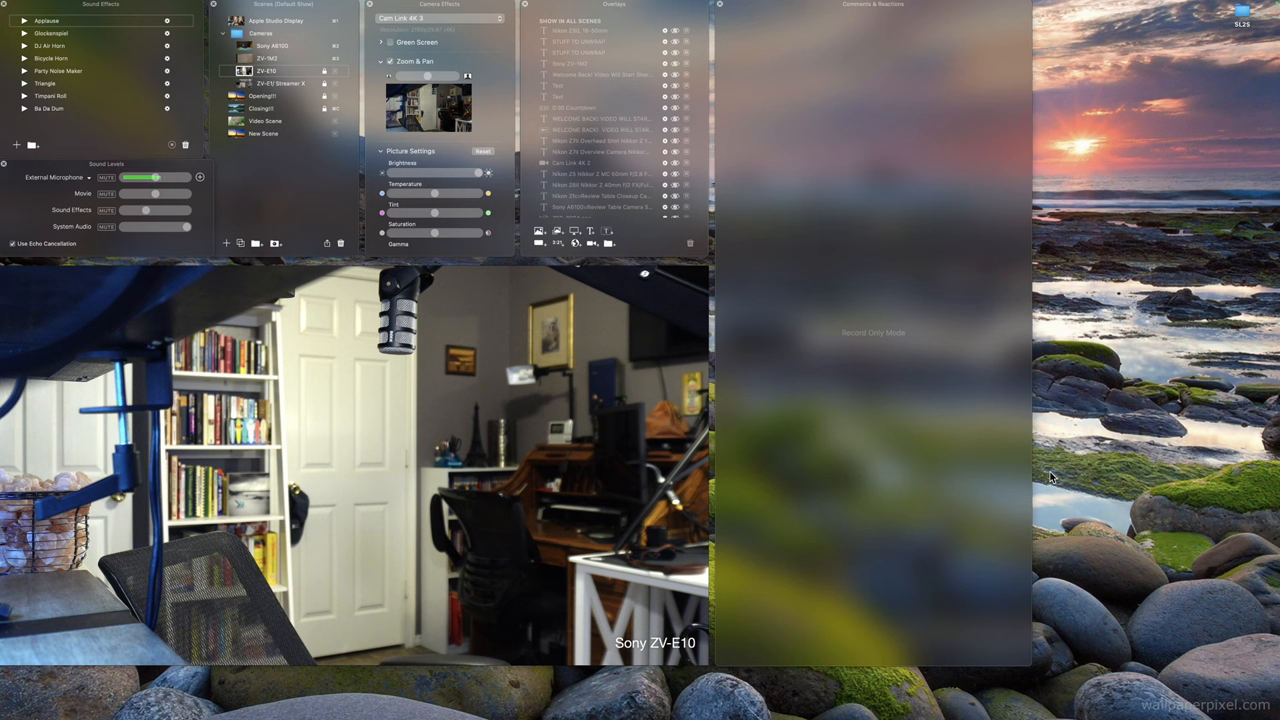
{"action": "left_click_drag", "start_coordinate": [155, 177], "coordinate": [145, 177]}
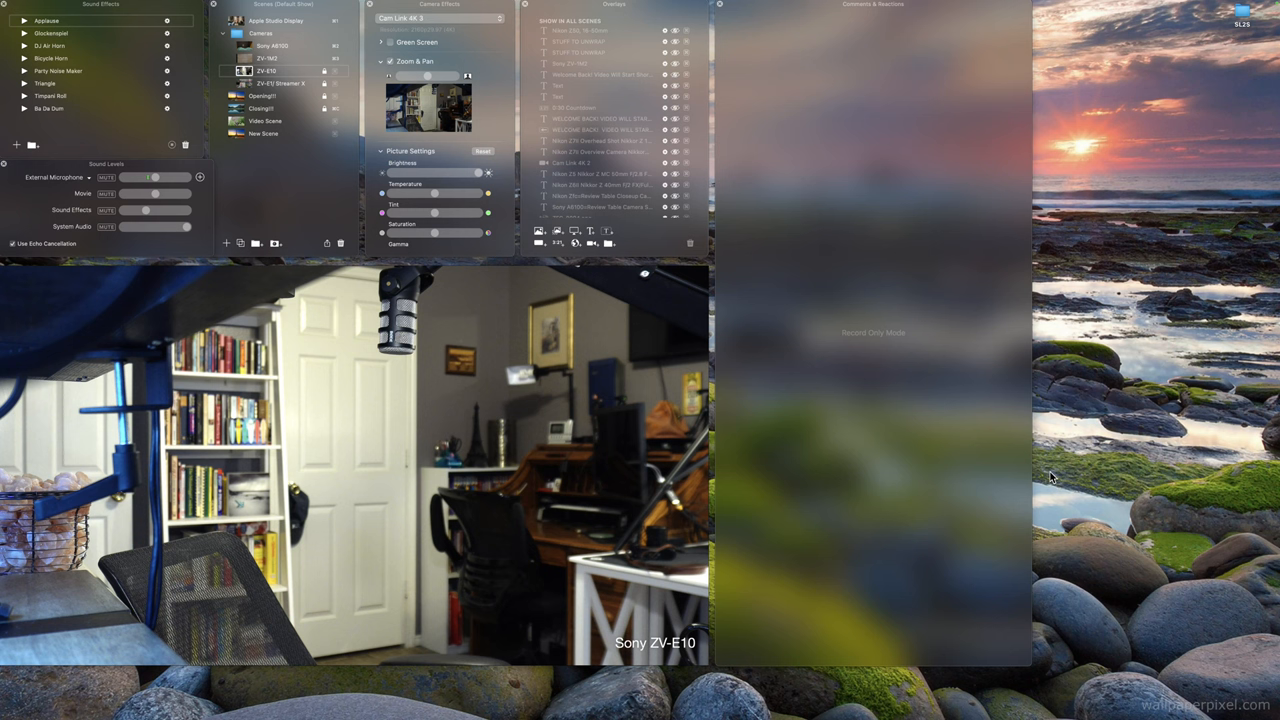
{"action": "left_click_drag", "start_coordinate": [145, 177], "coordinate": [155, 177]}
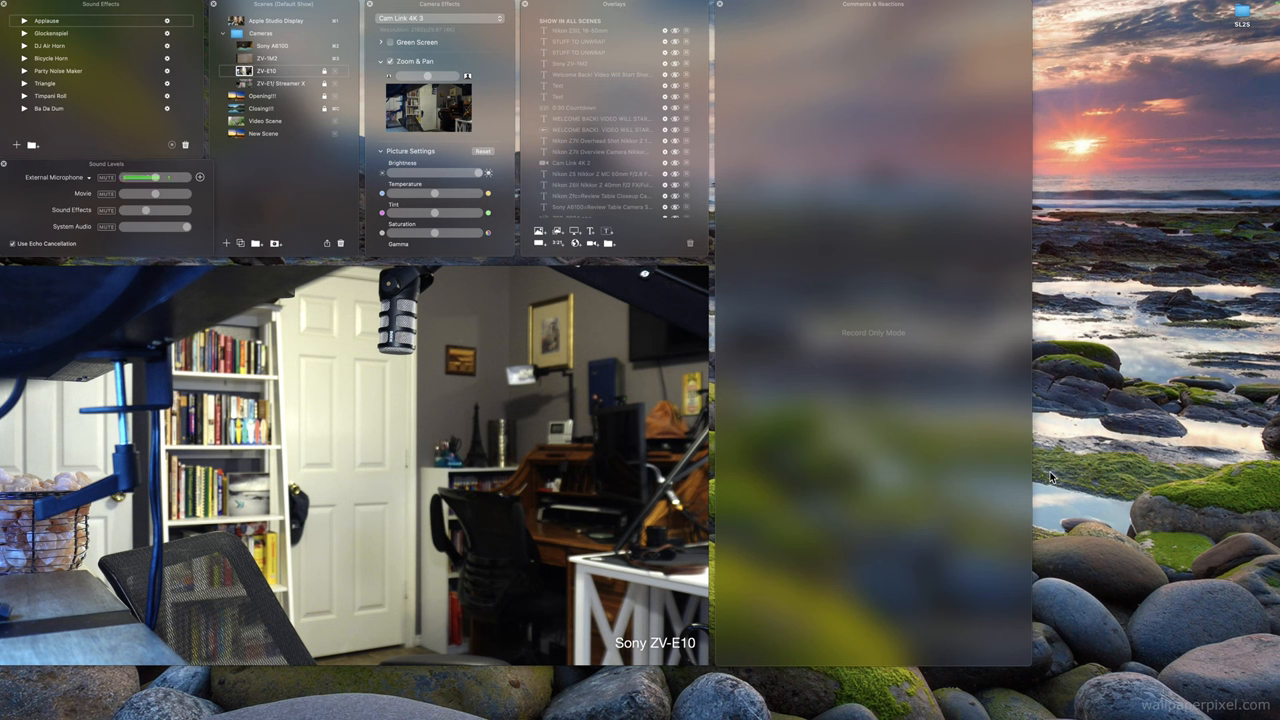
{"action": "left_click_drag", "start_coordinate": [155, 177], "coordinate": [130, 177]}
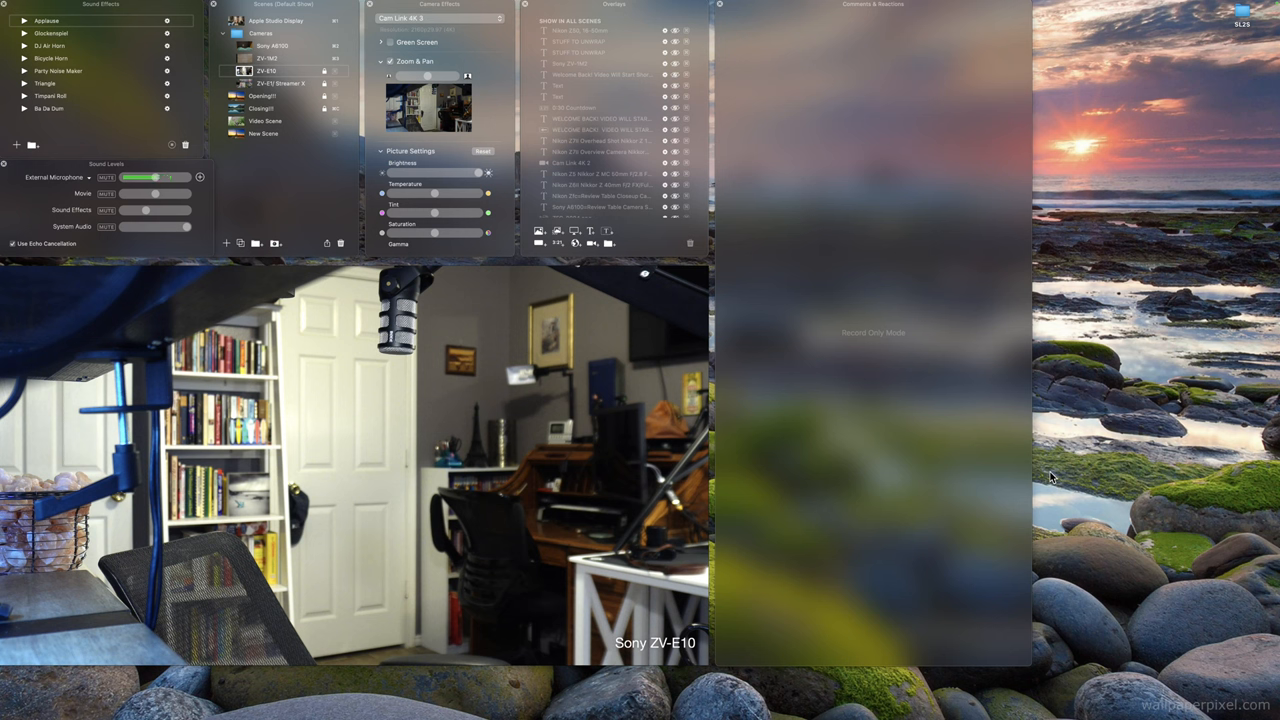
{"action": "left_click_drag", "start_coordinate": [170, 177], "coordinate": [155, 177]}
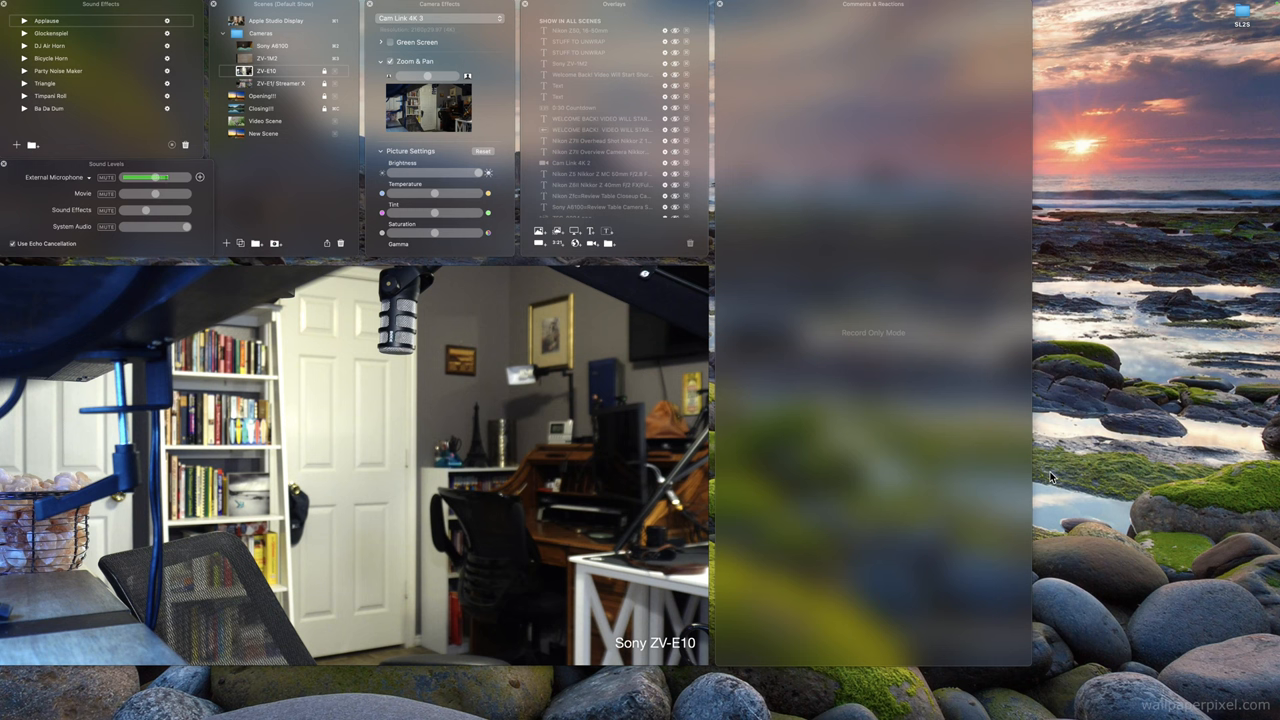
{"action": "left_click_drag", "start_coordinate": [155, 177], "coordinate": [130, 177]}
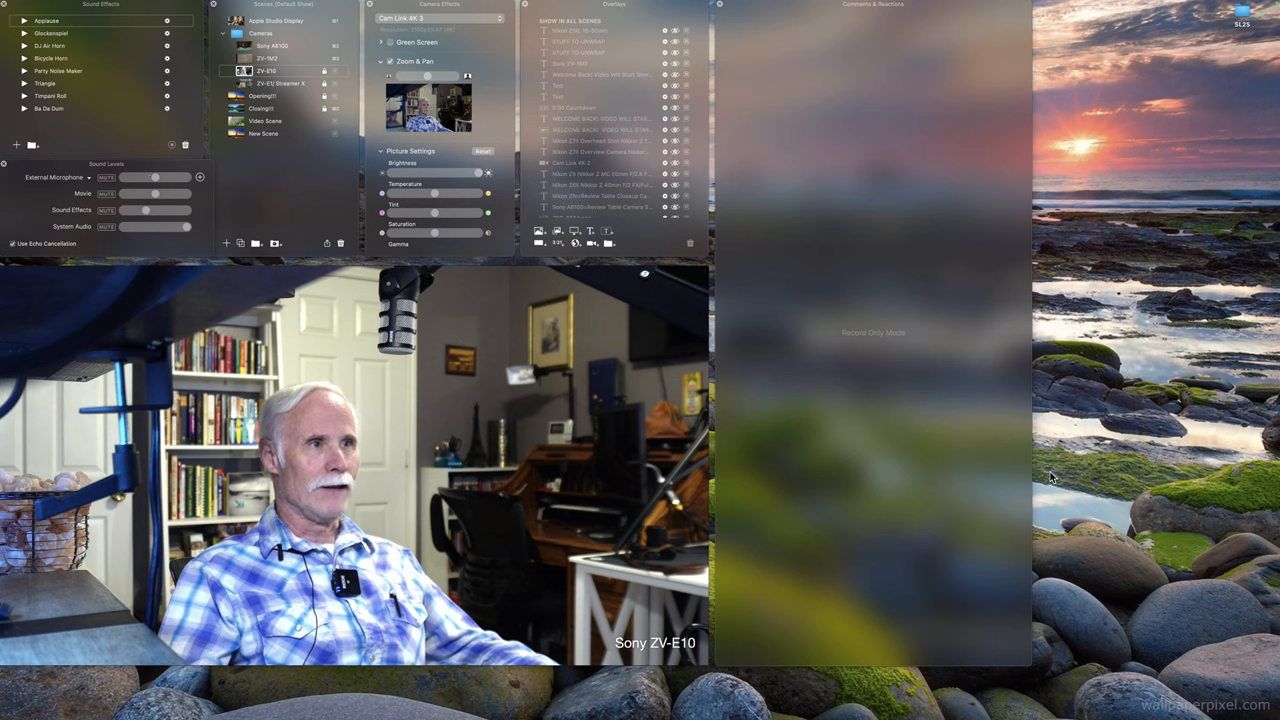
{"action": "left_click_drag", "start_coordinate": [147, 177], "coordinate": [155, 177]}
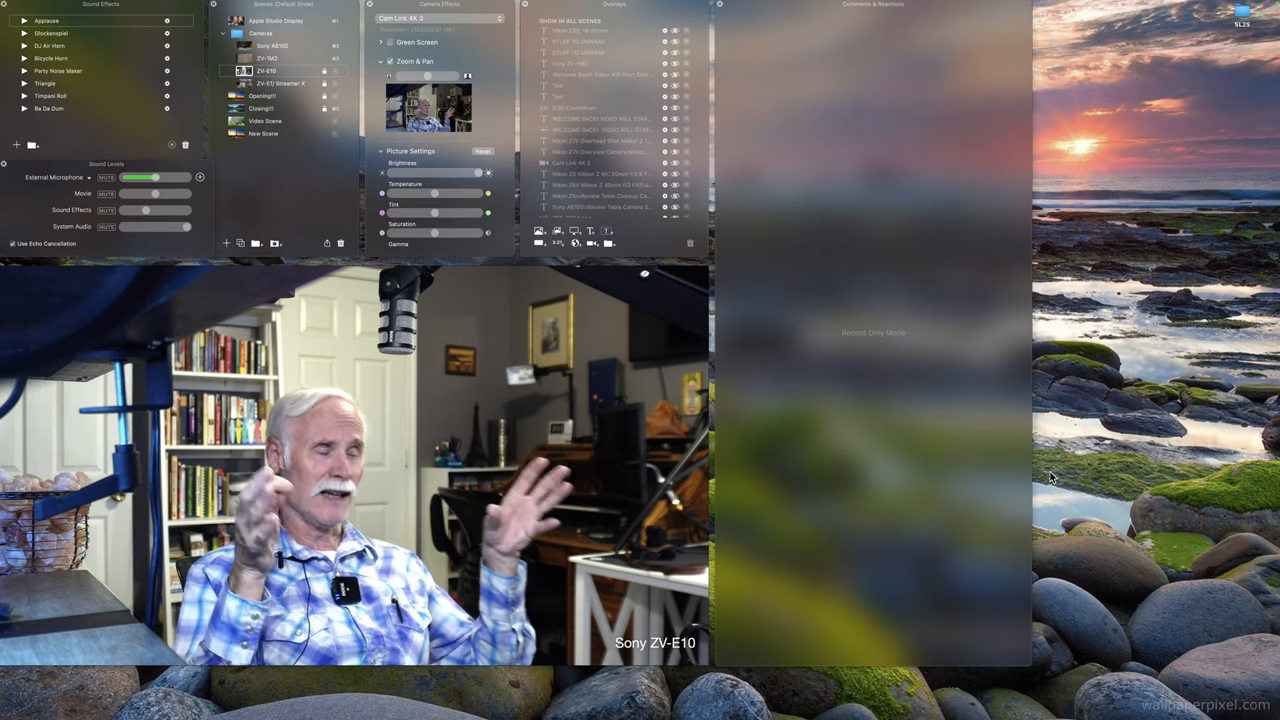
{"action": "left_click_drag", "start_coordinate": [155, 177], "coordinate": [130, 177]}
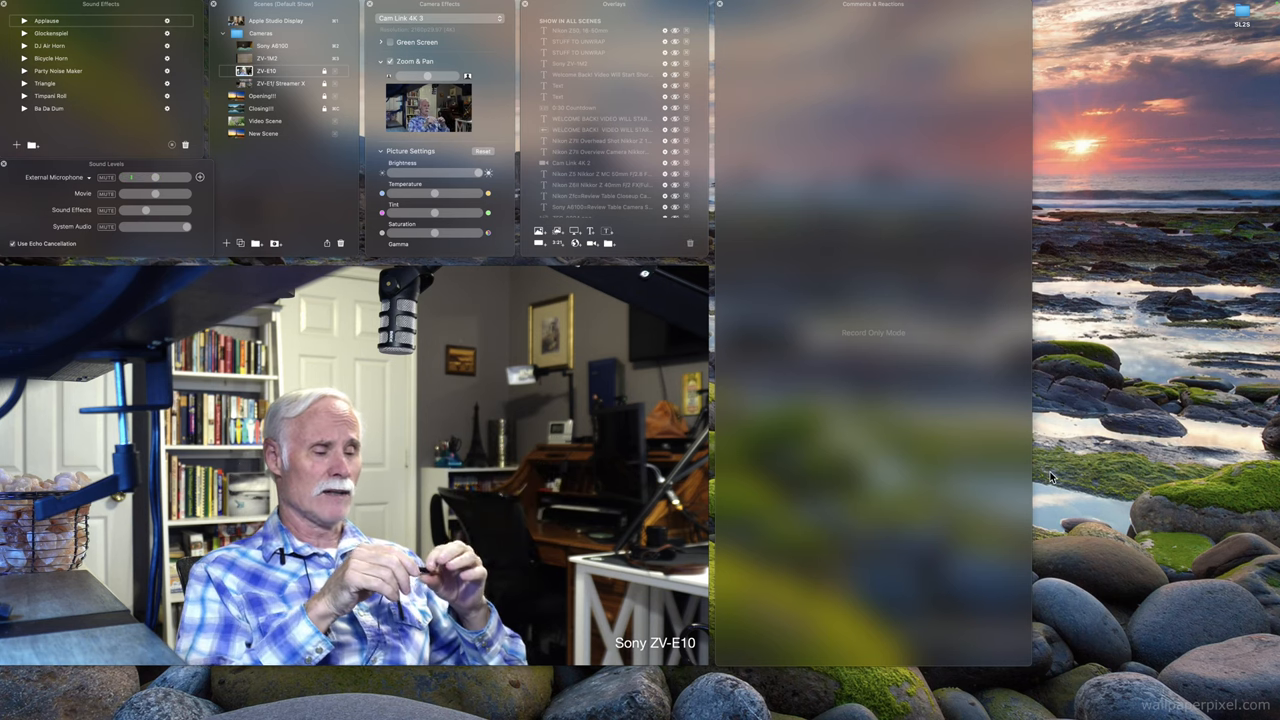
{"action": "left_click_drag", "start_coordinate": [130, 177], "coordinate": [155, 177]}
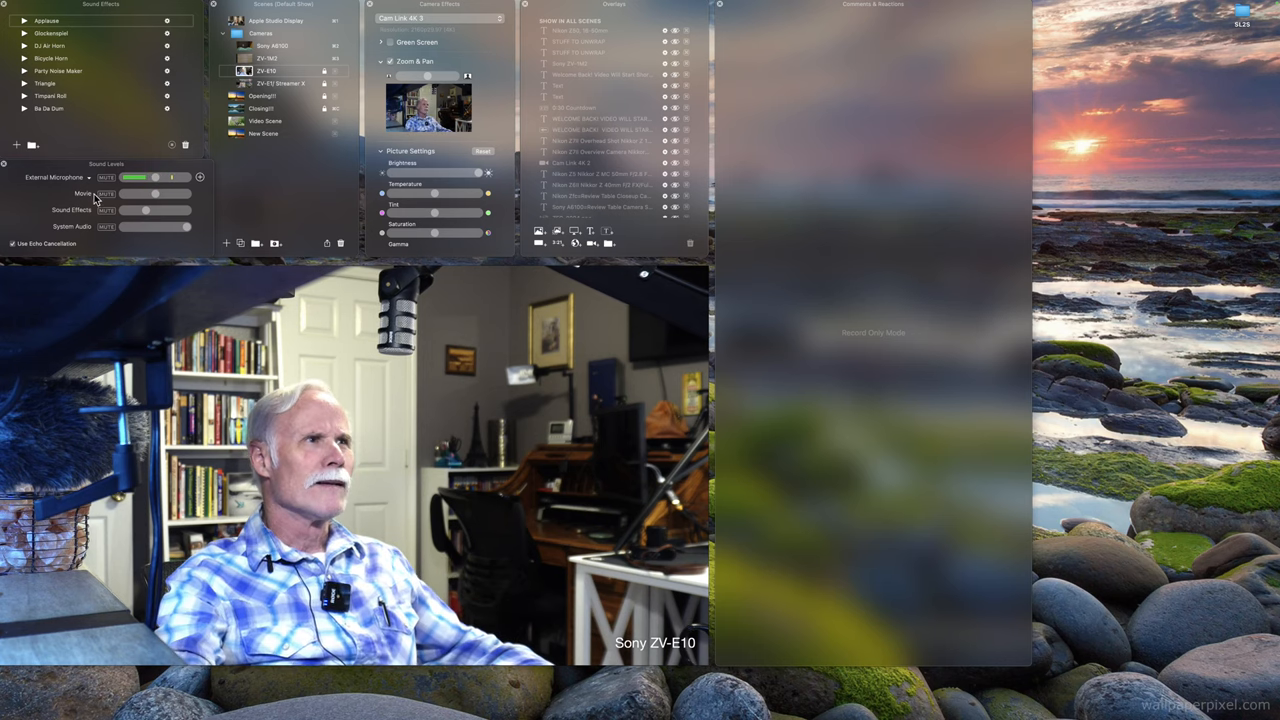
{"action": "left_click", "coordinate": [57, 177]}
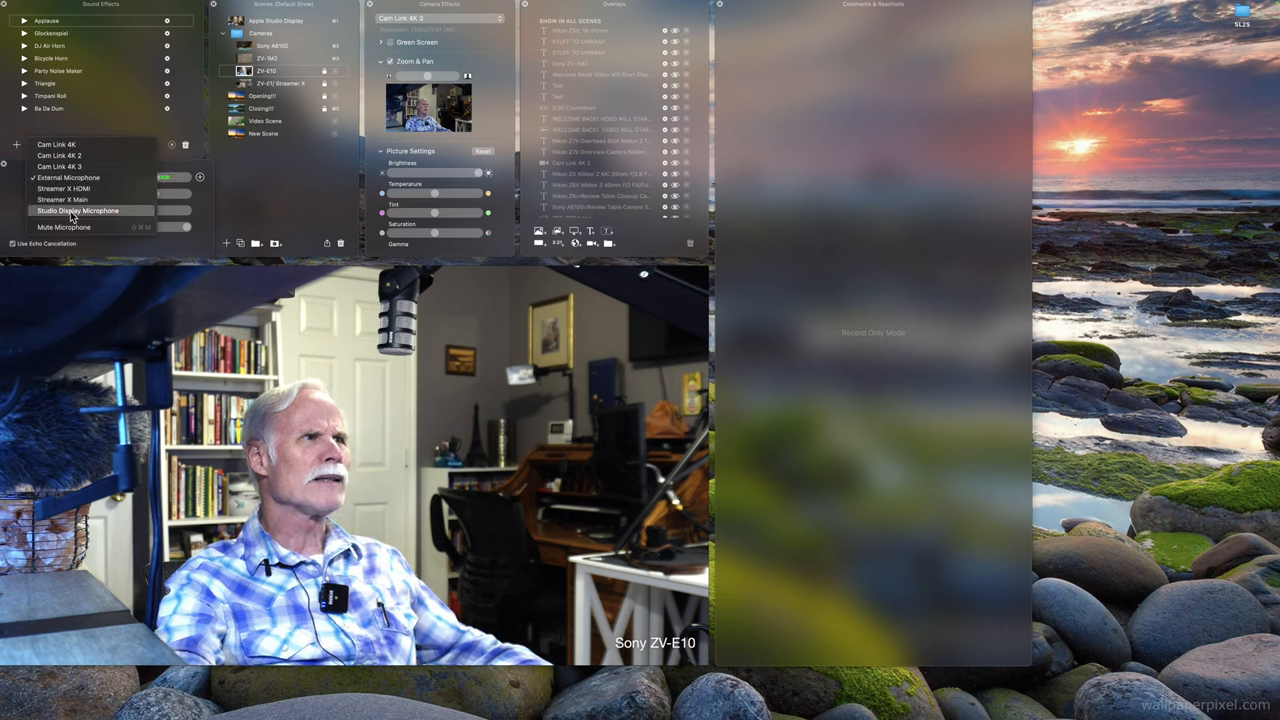
Select Studio Display Microphone as input and open the options menu containing Live Demo Mode
{"action": "left_click", "coordinate": [78, 210]}
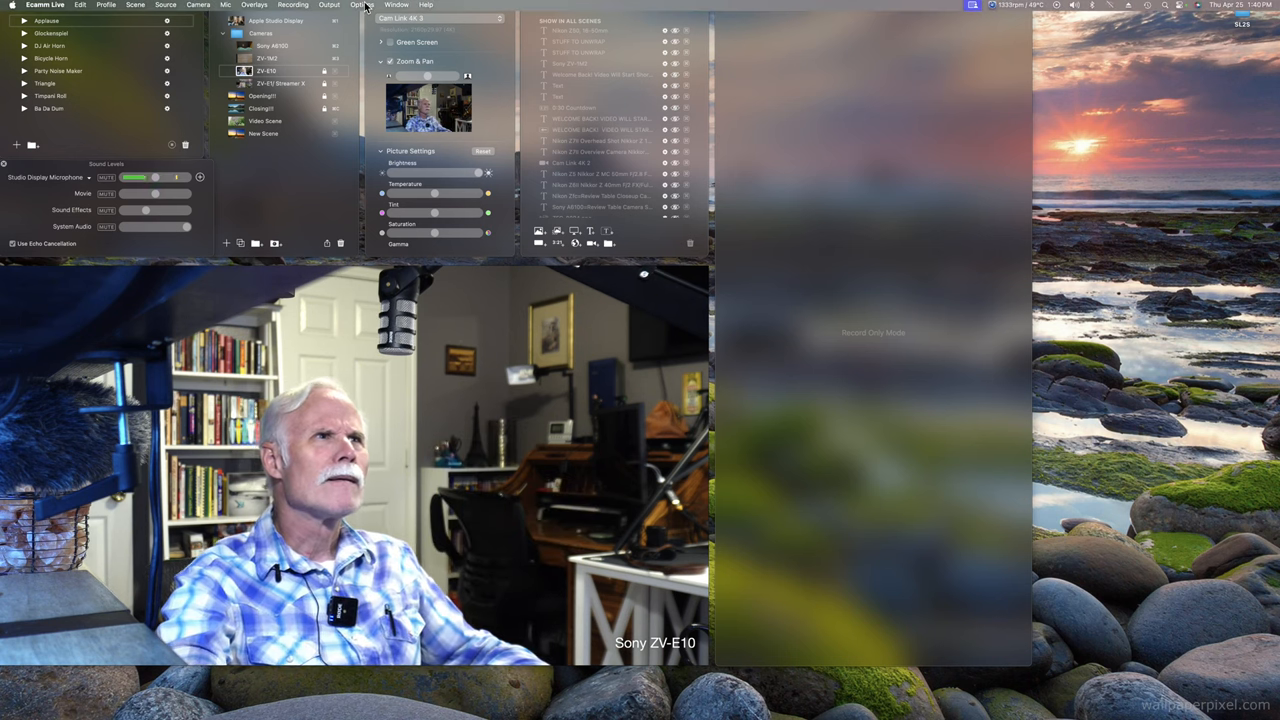
{"action": "left_click", "coordinate": [362, 5]}
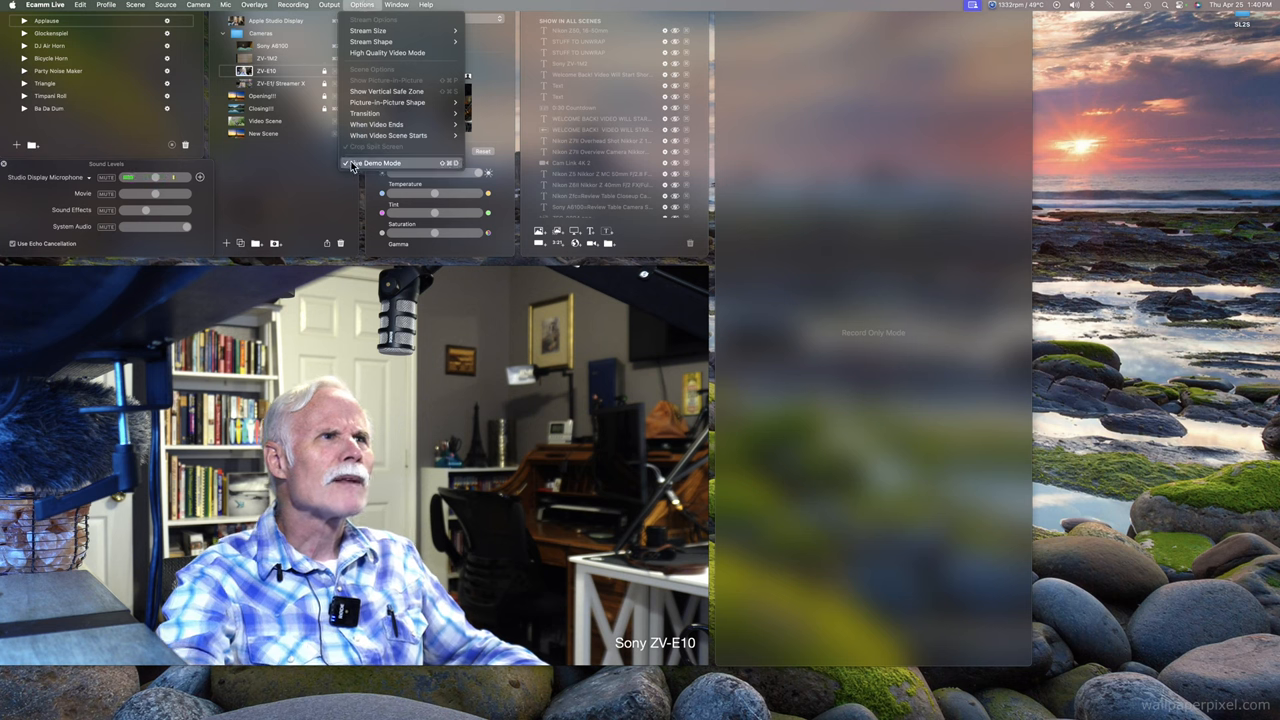